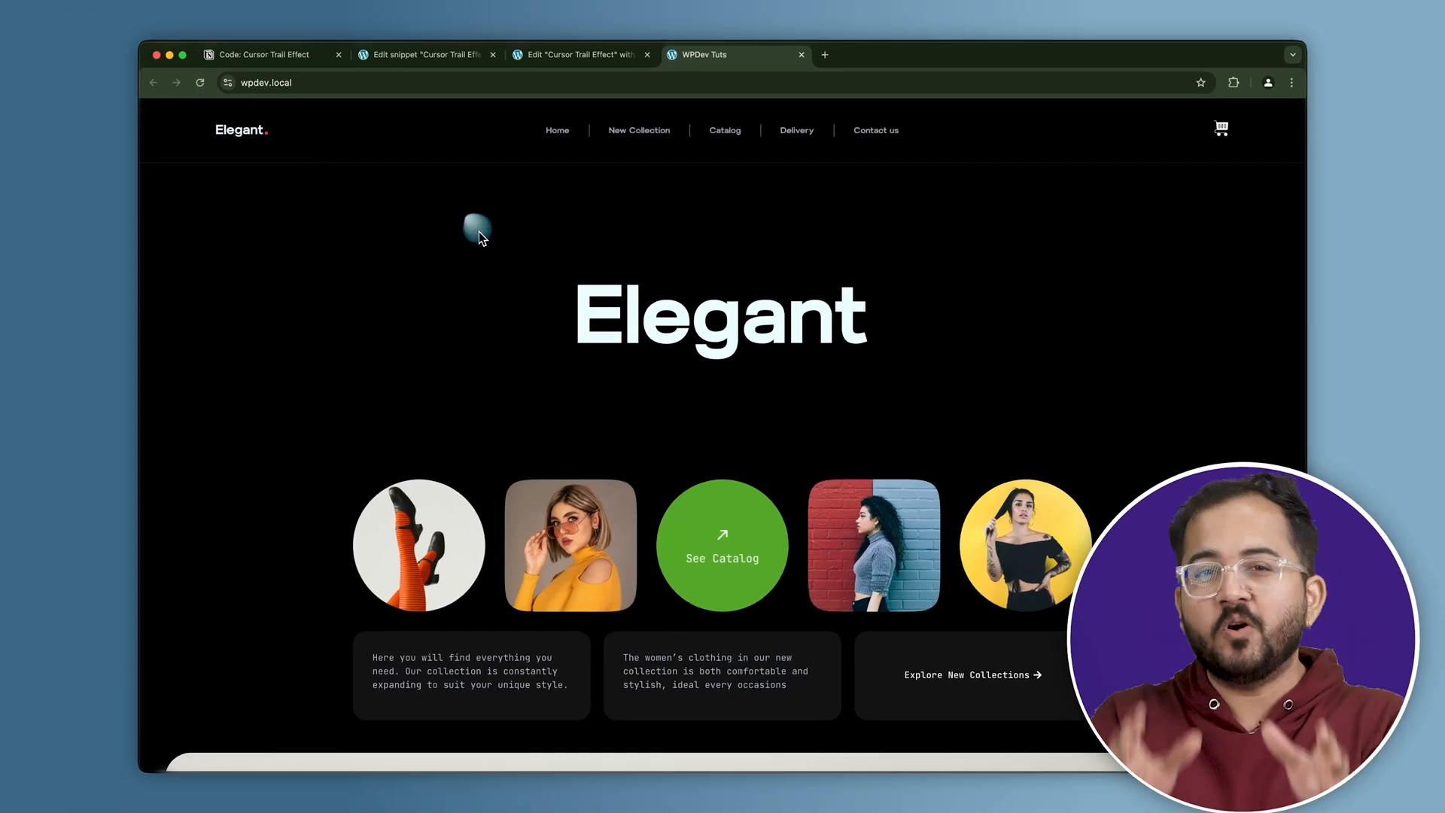
mouse_move(764, 296)
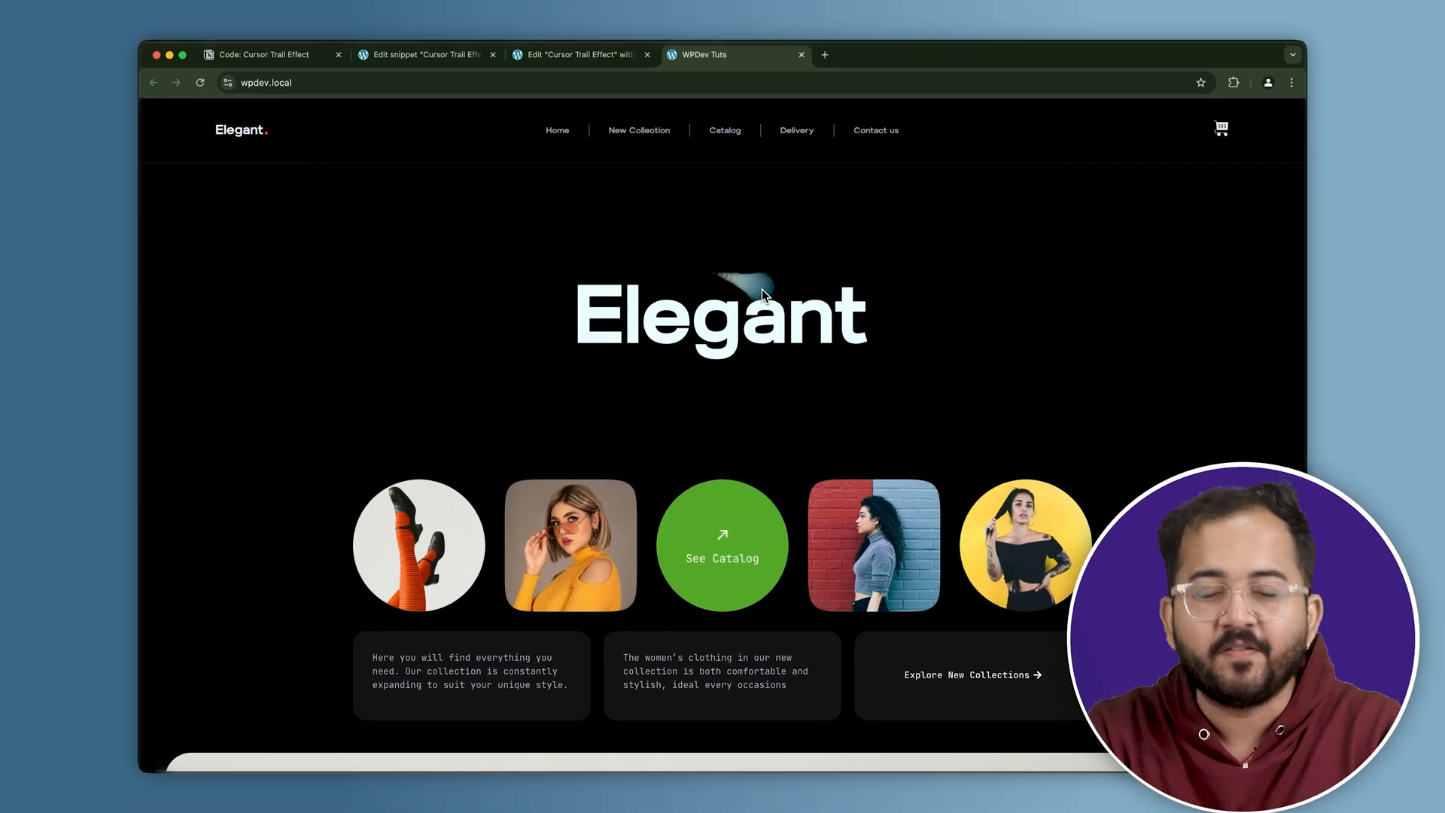
mouse_move(878, 372)
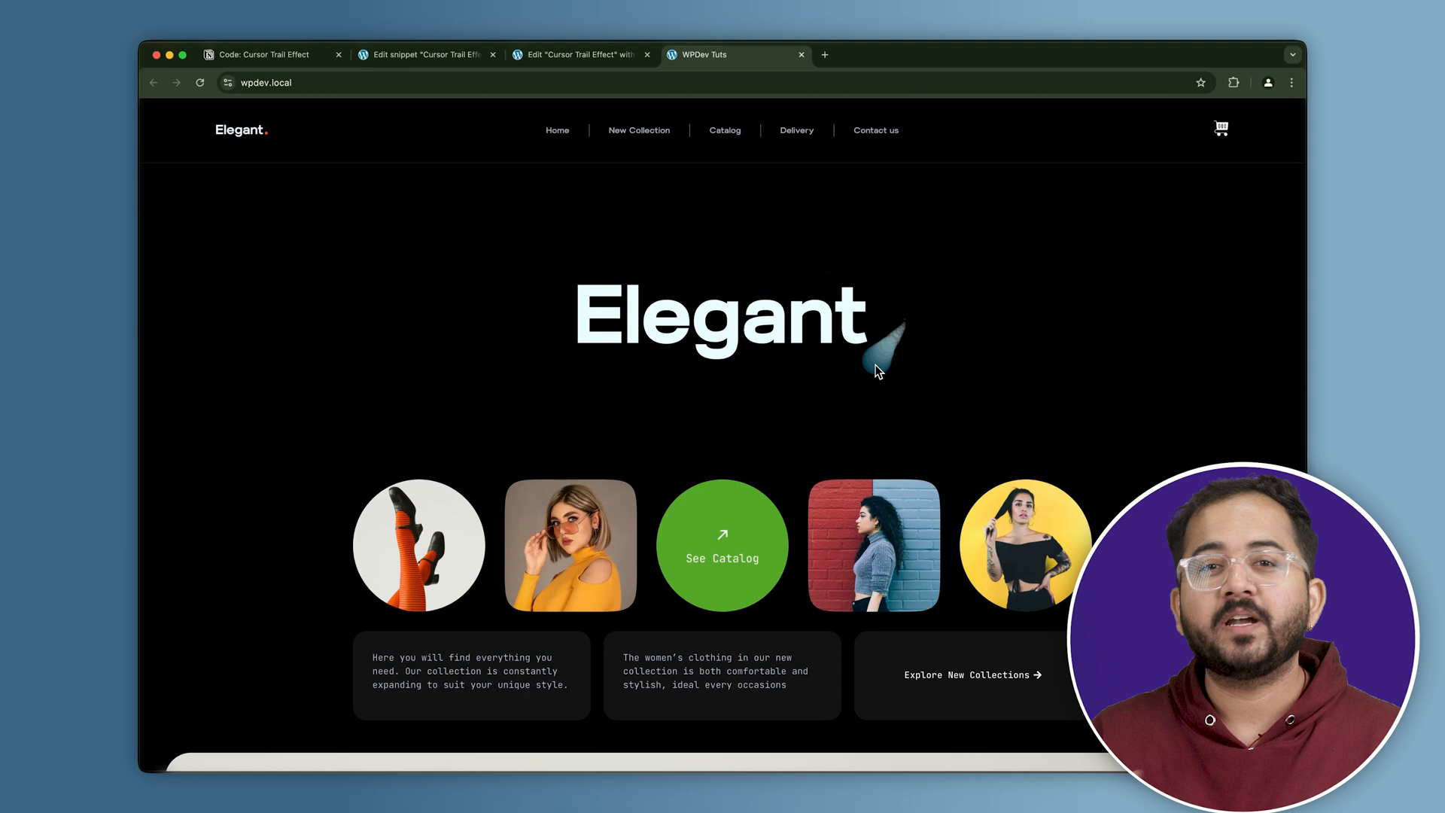
mouse_move(709, 175)
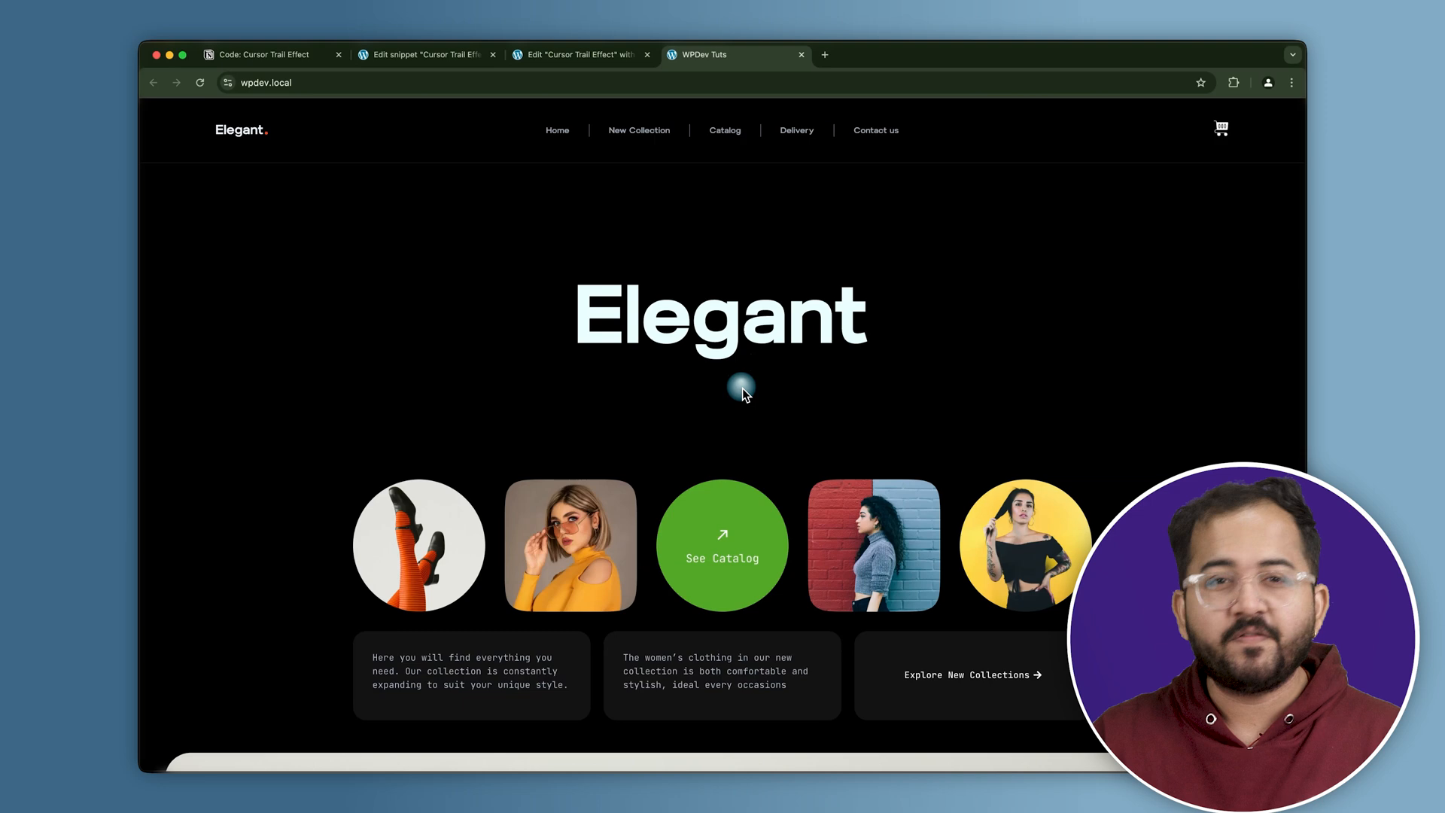
mouse_move(1047, 359)
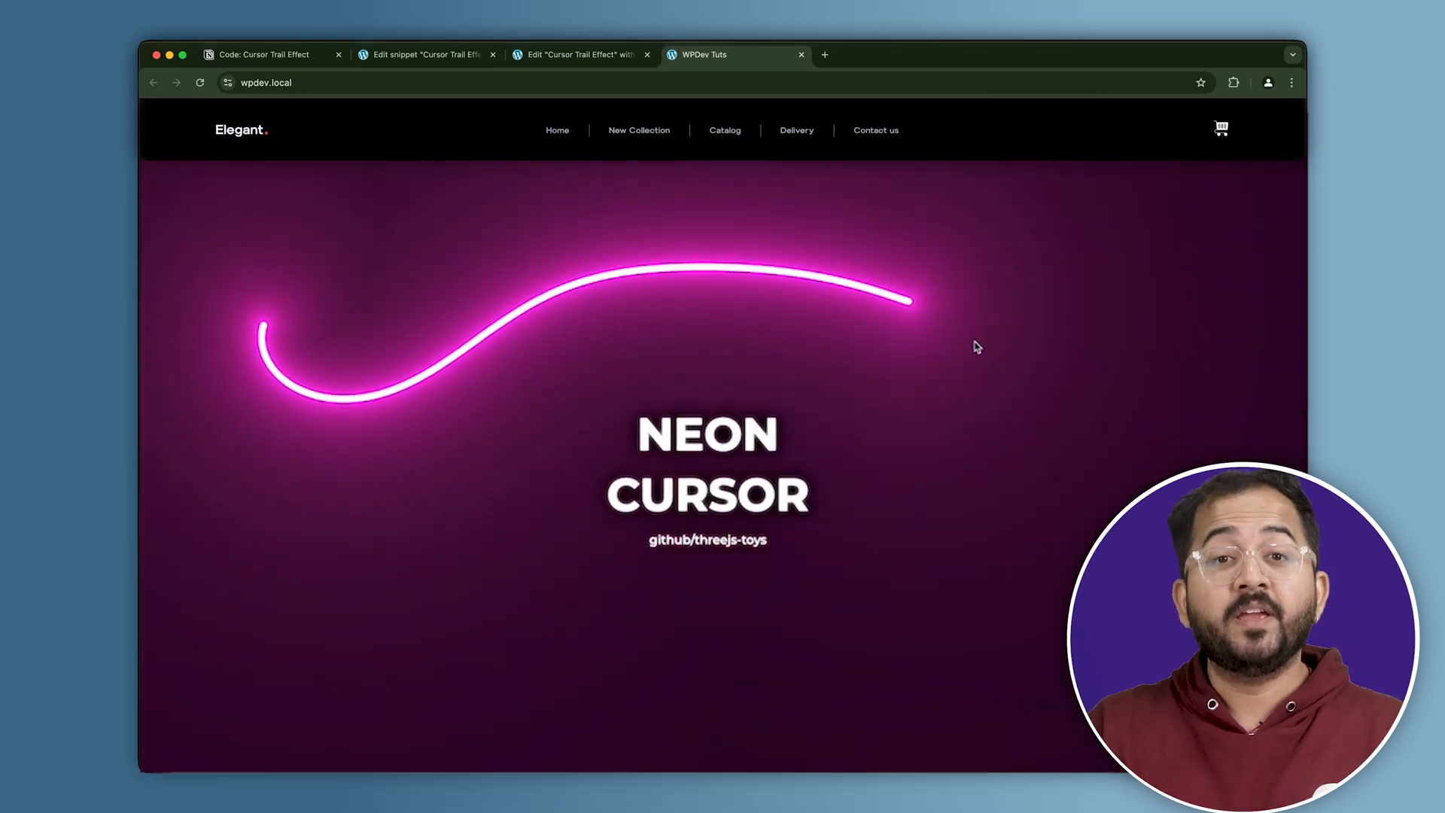
mouse_move(171, 356)
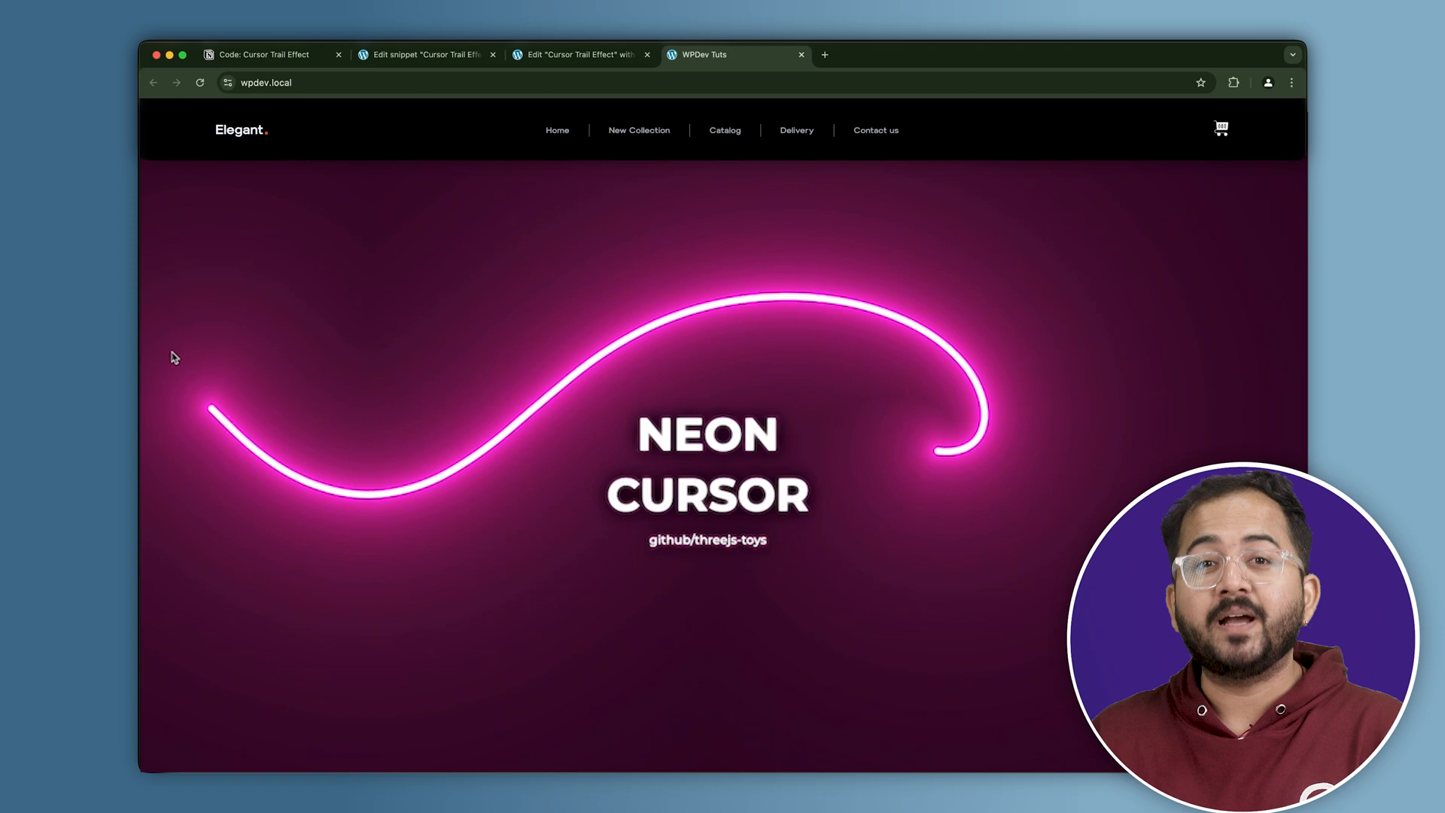
mouse_move(444, 274)
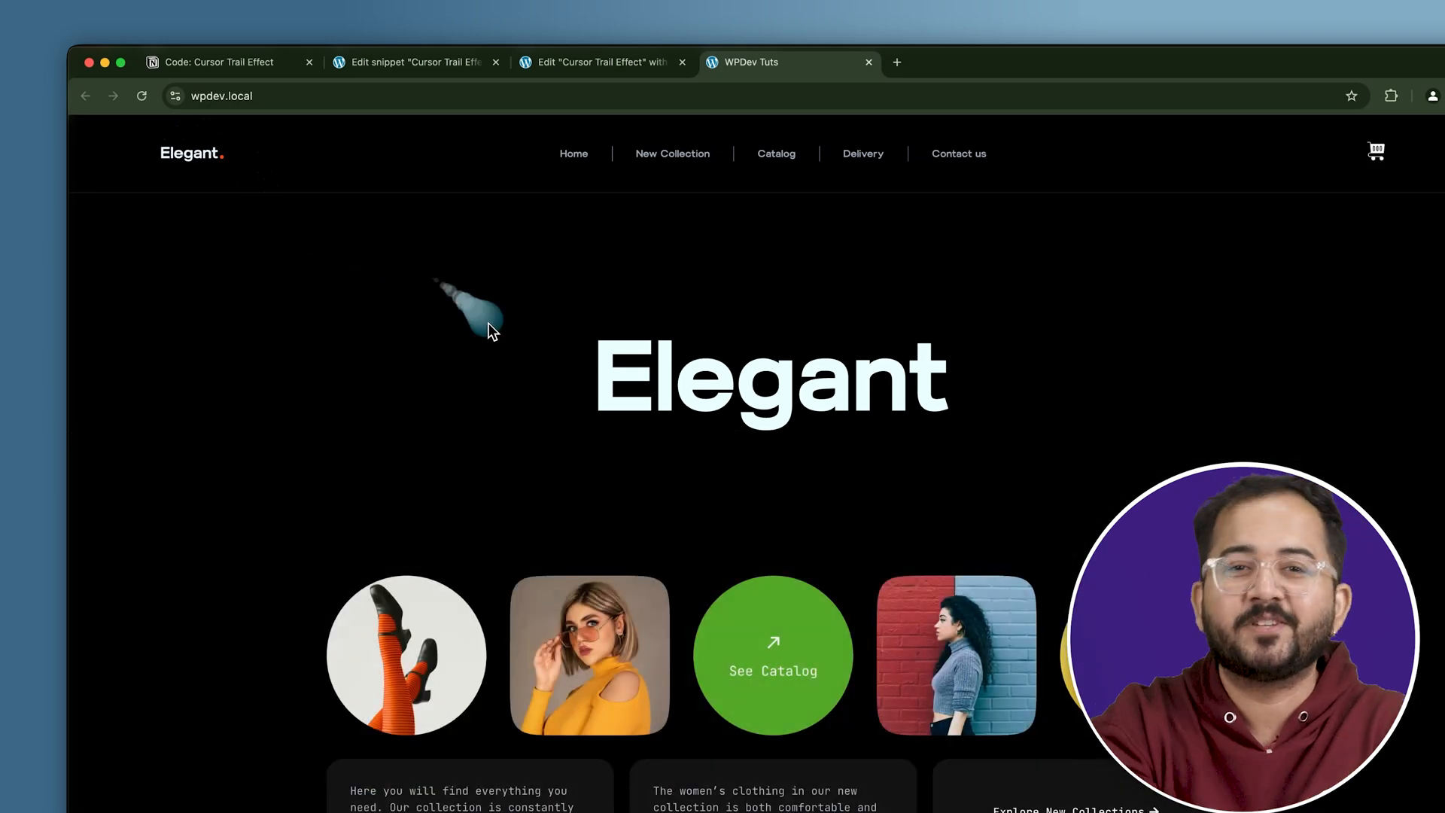
mouse_move(696, 495)
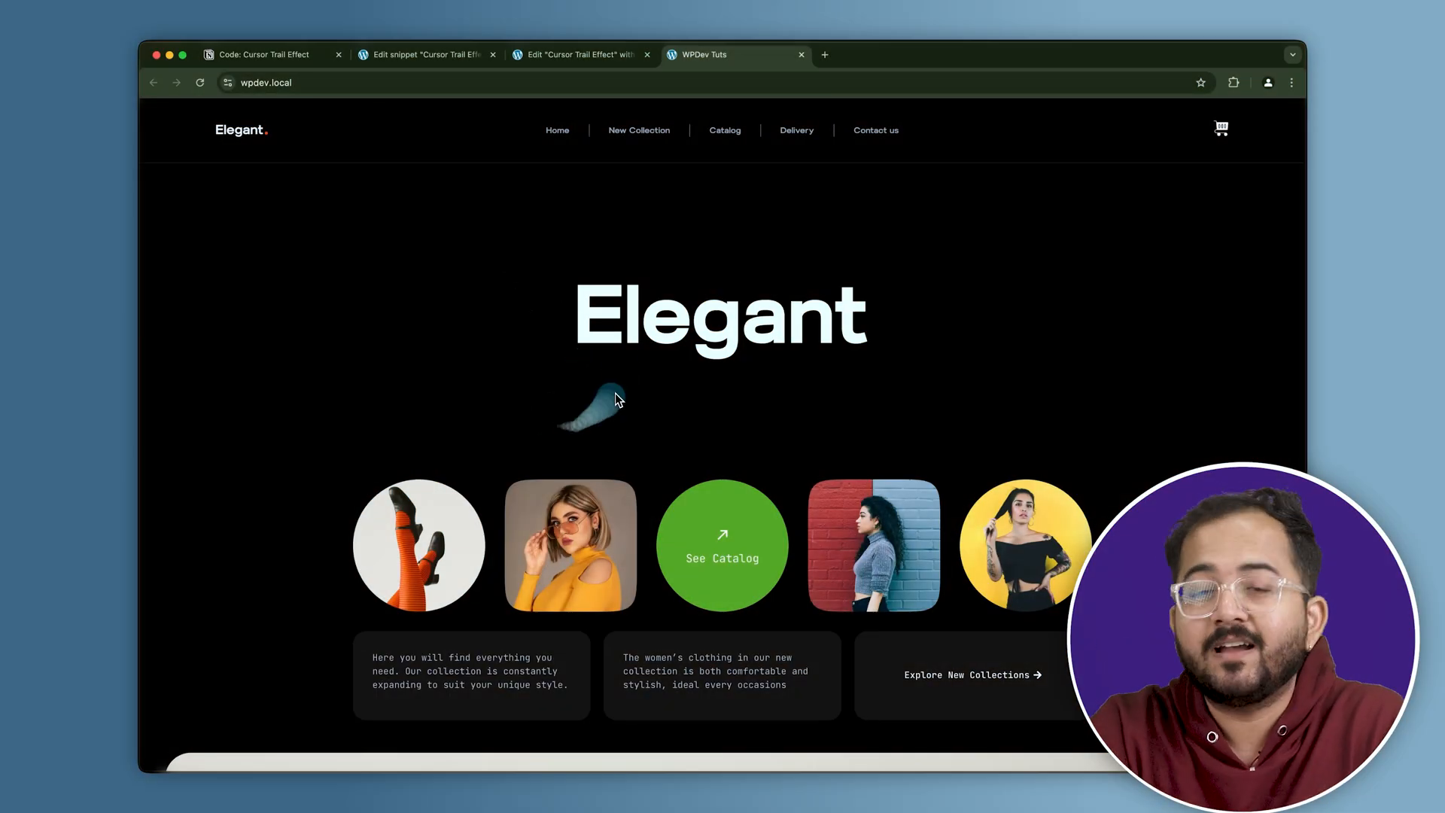
mouse_move(653, 441)
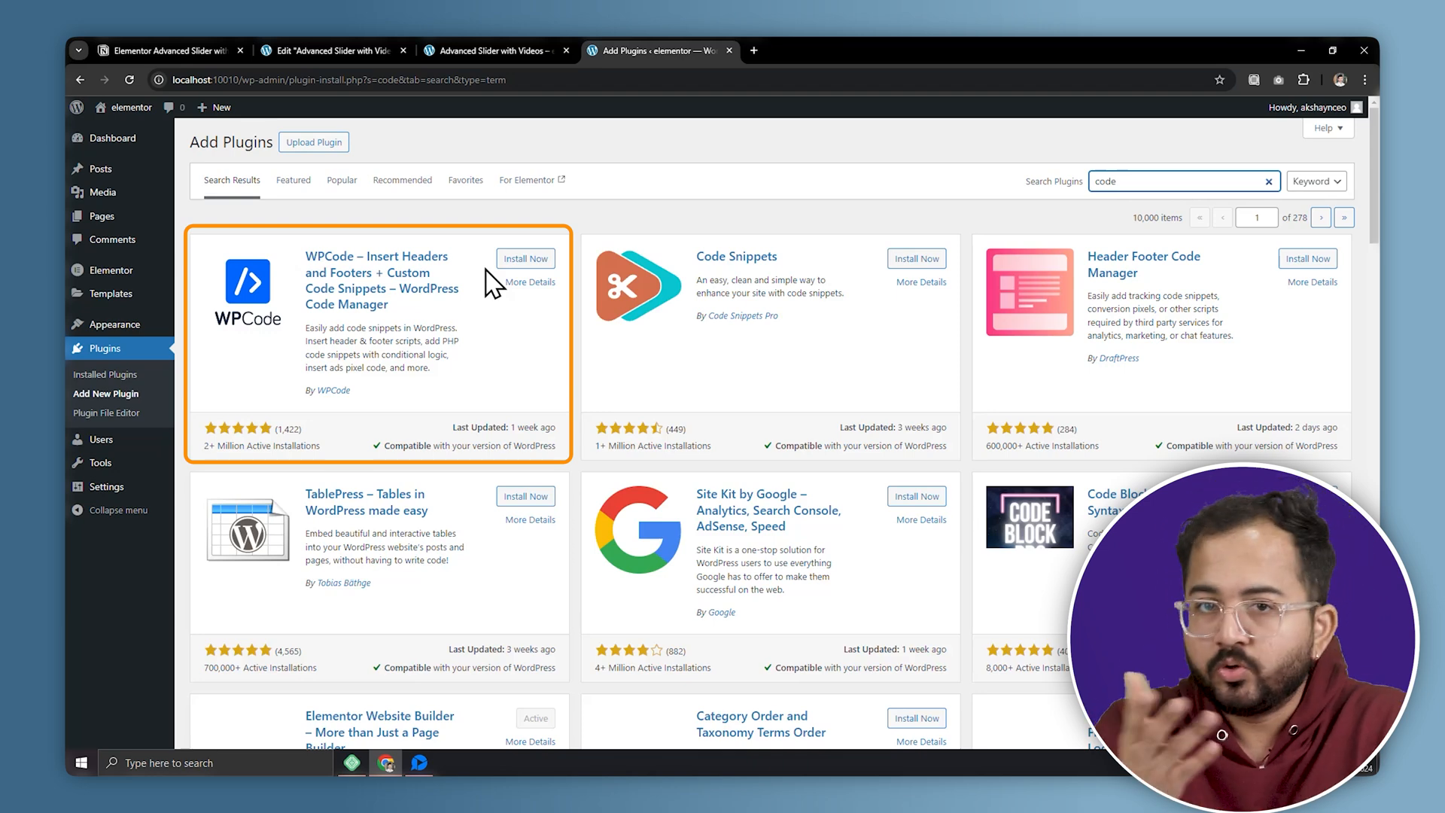
- Install the WPCode code snippets plugin
click(526, 259)
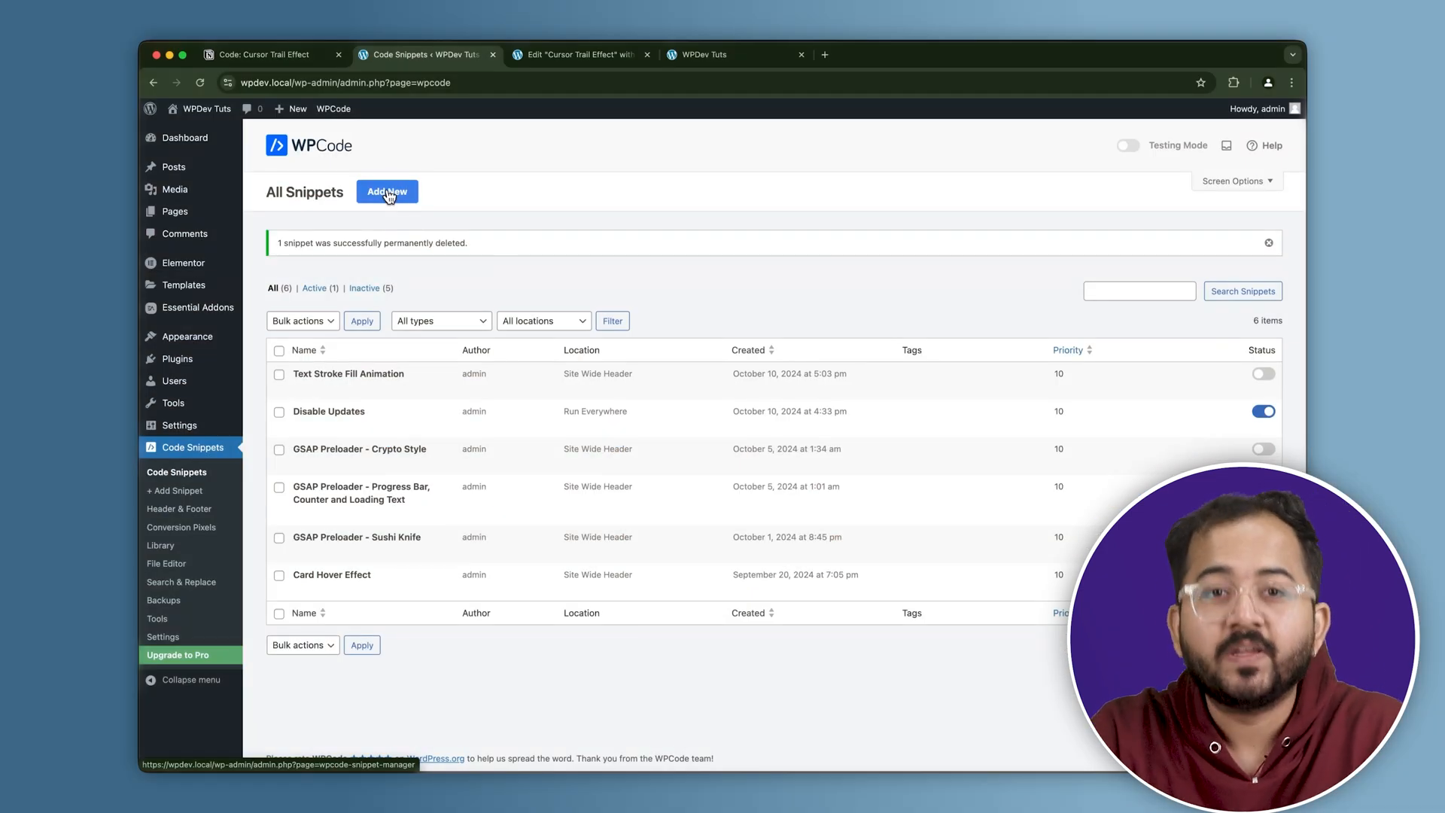
- Add a new snippet using the Add Your Custom Code option
click(387, 191)
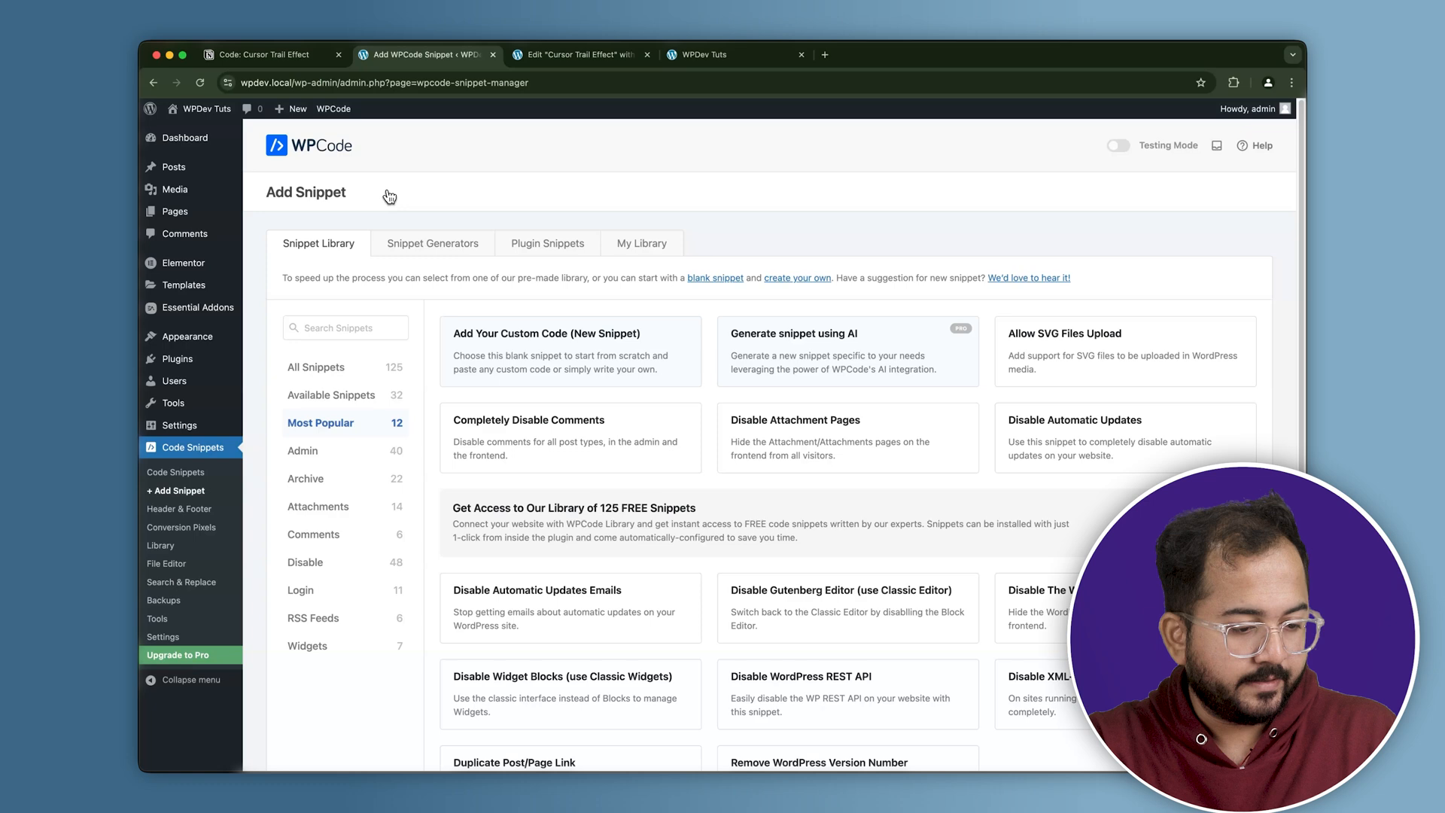
click(571, 361)
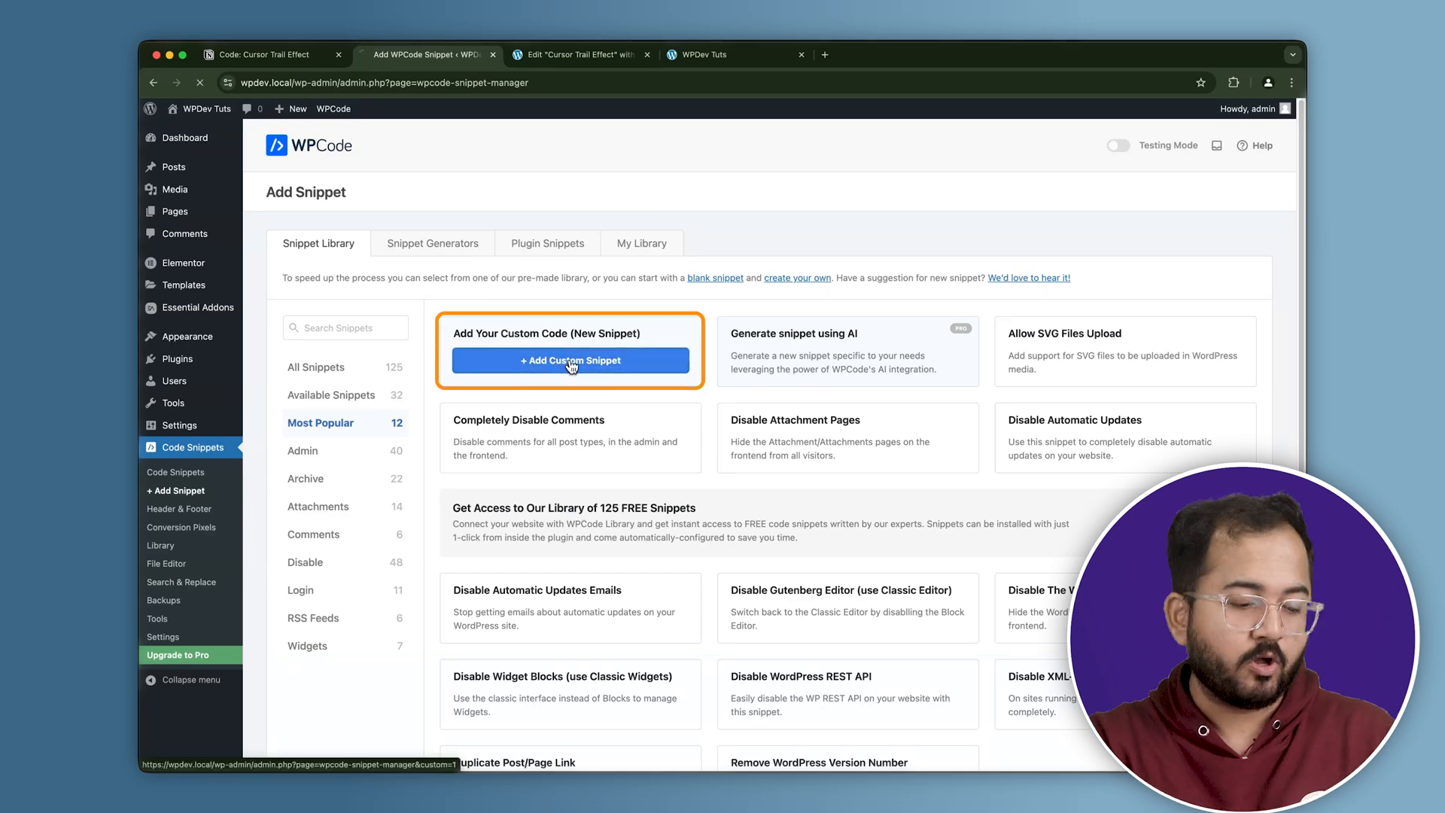
click(569, 361)
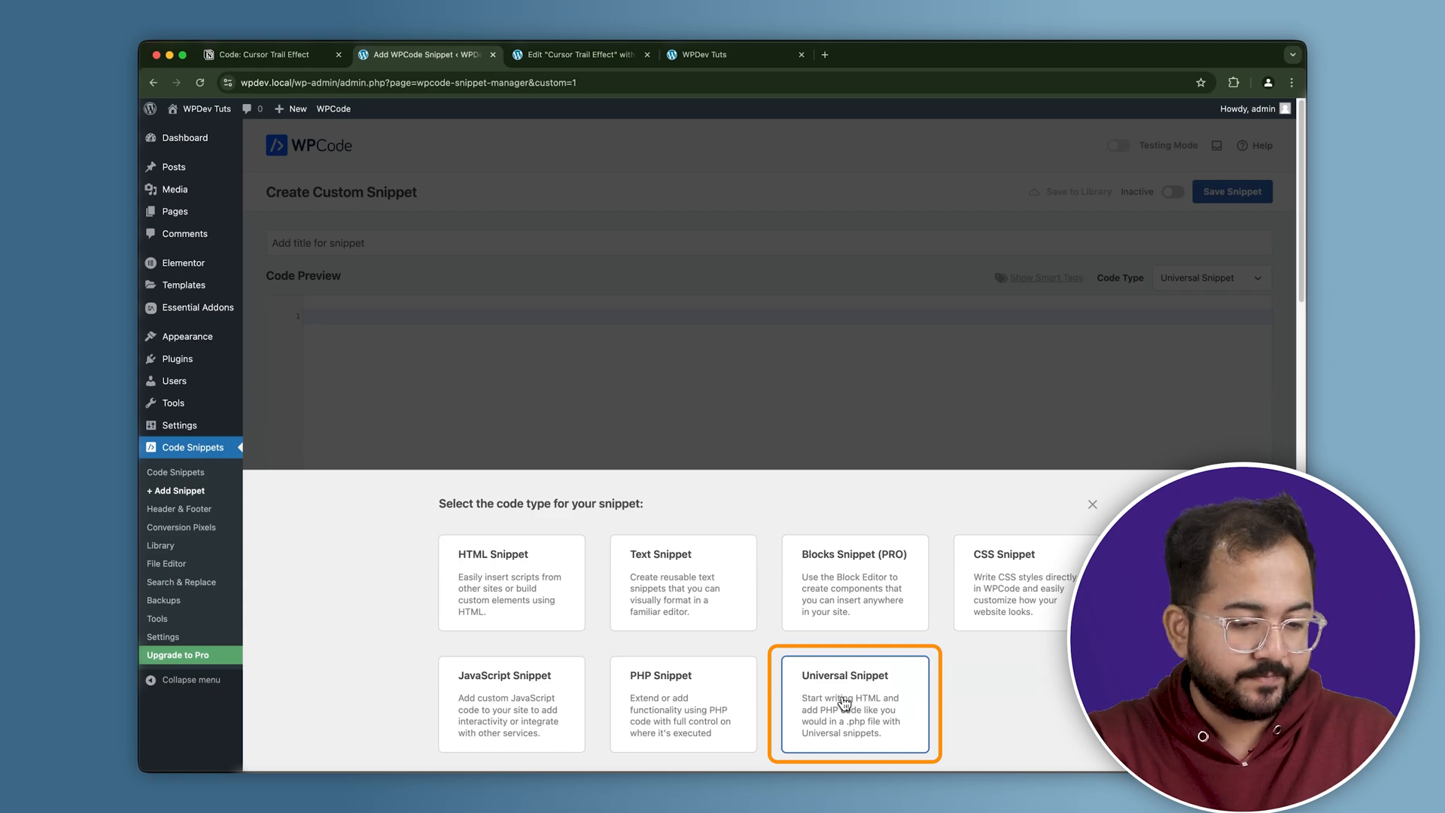
- Create an active Universal Snippet titled 'Cursor…' with the trail code, and save it
click(850, 703)
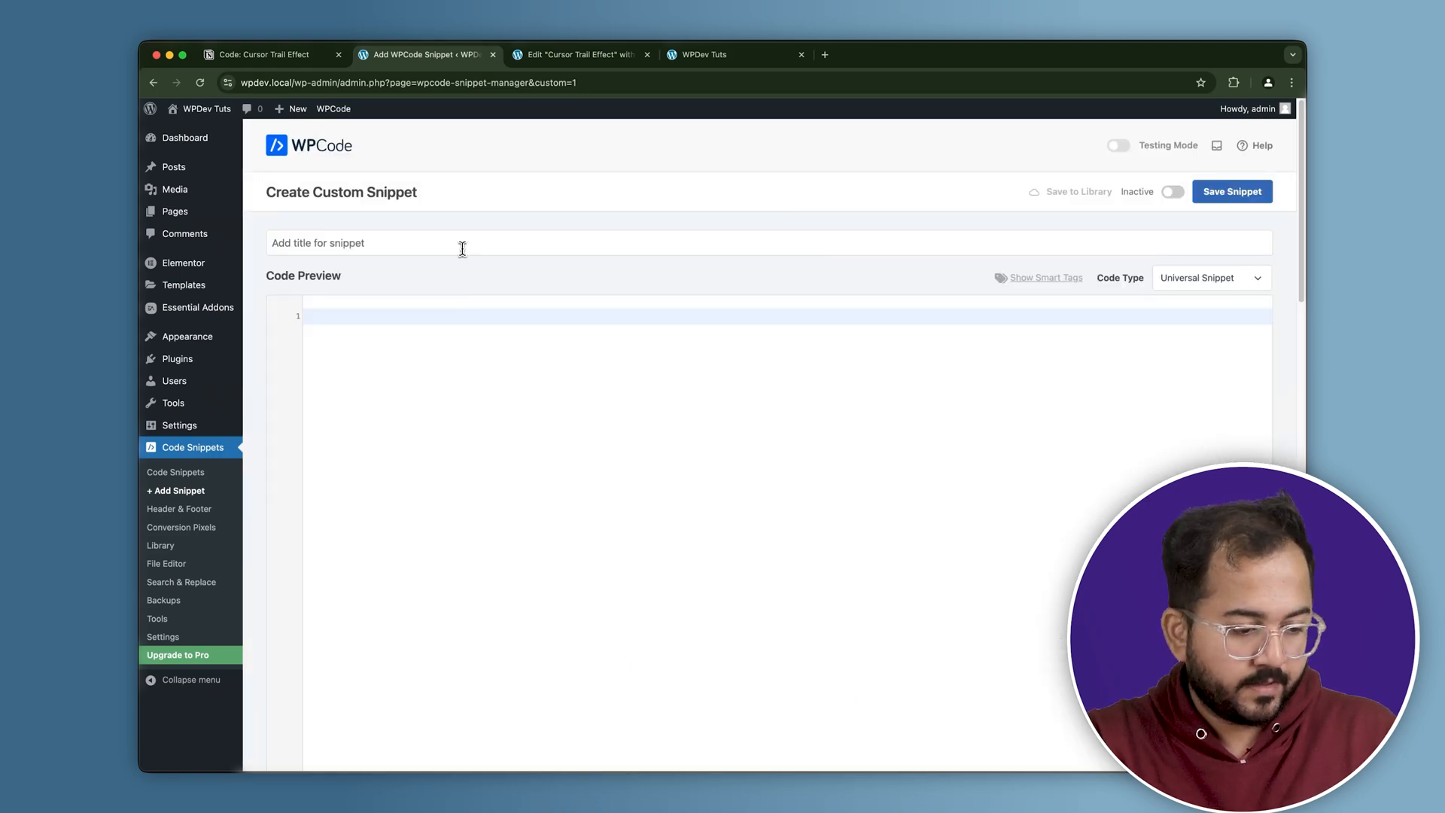
text(Cursor)
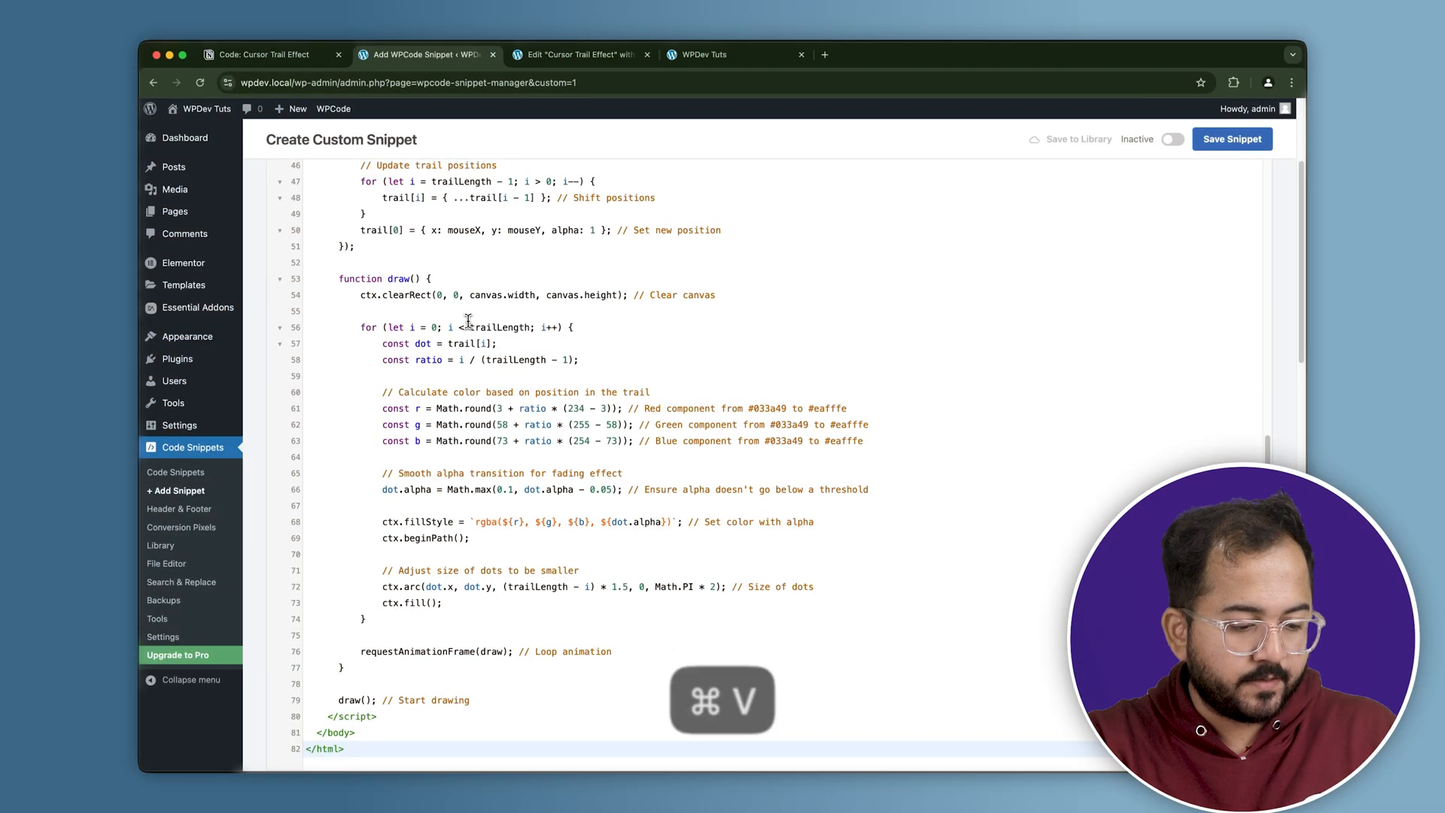
click(1173, 140)
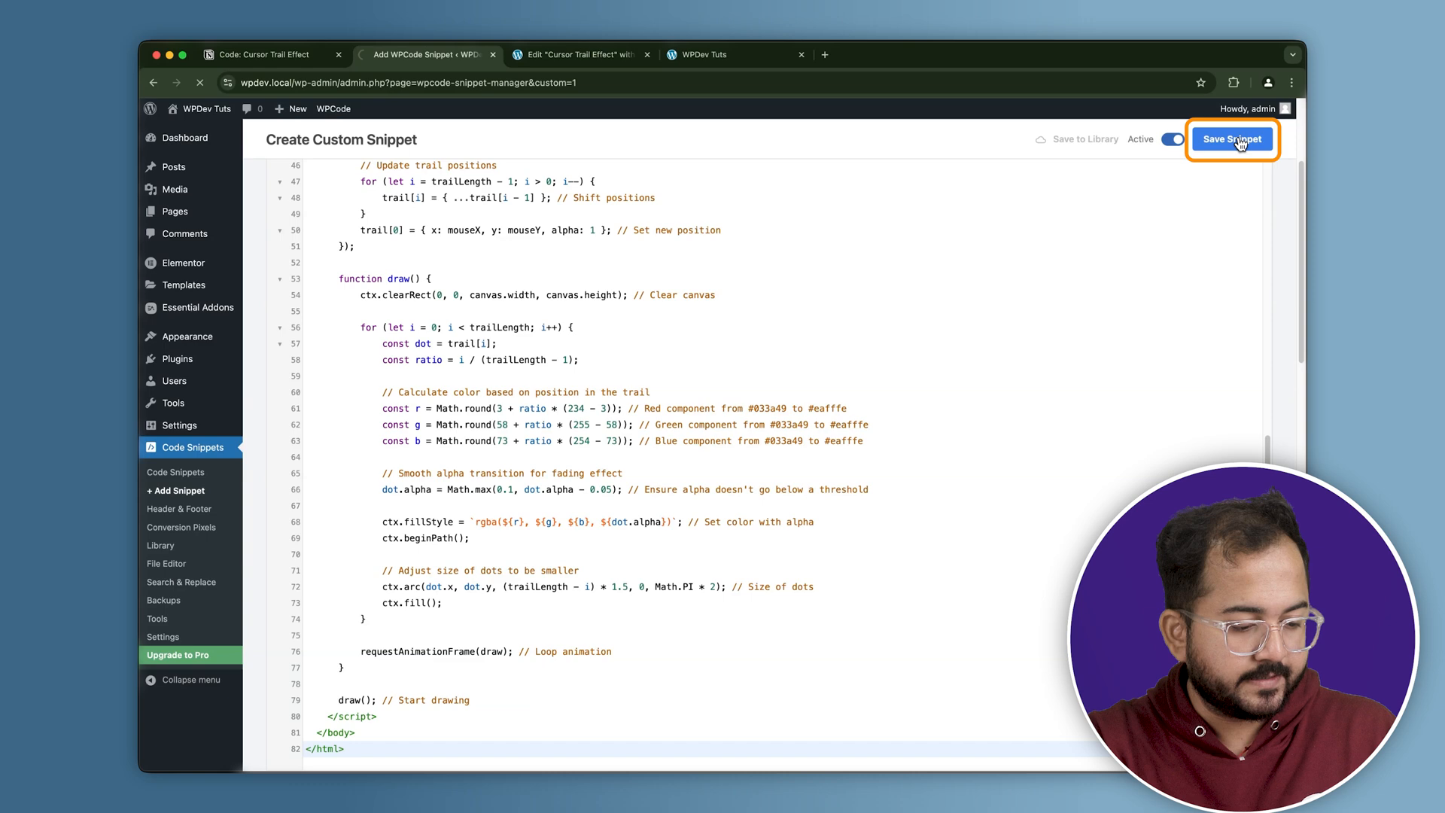
click(1233, 139)
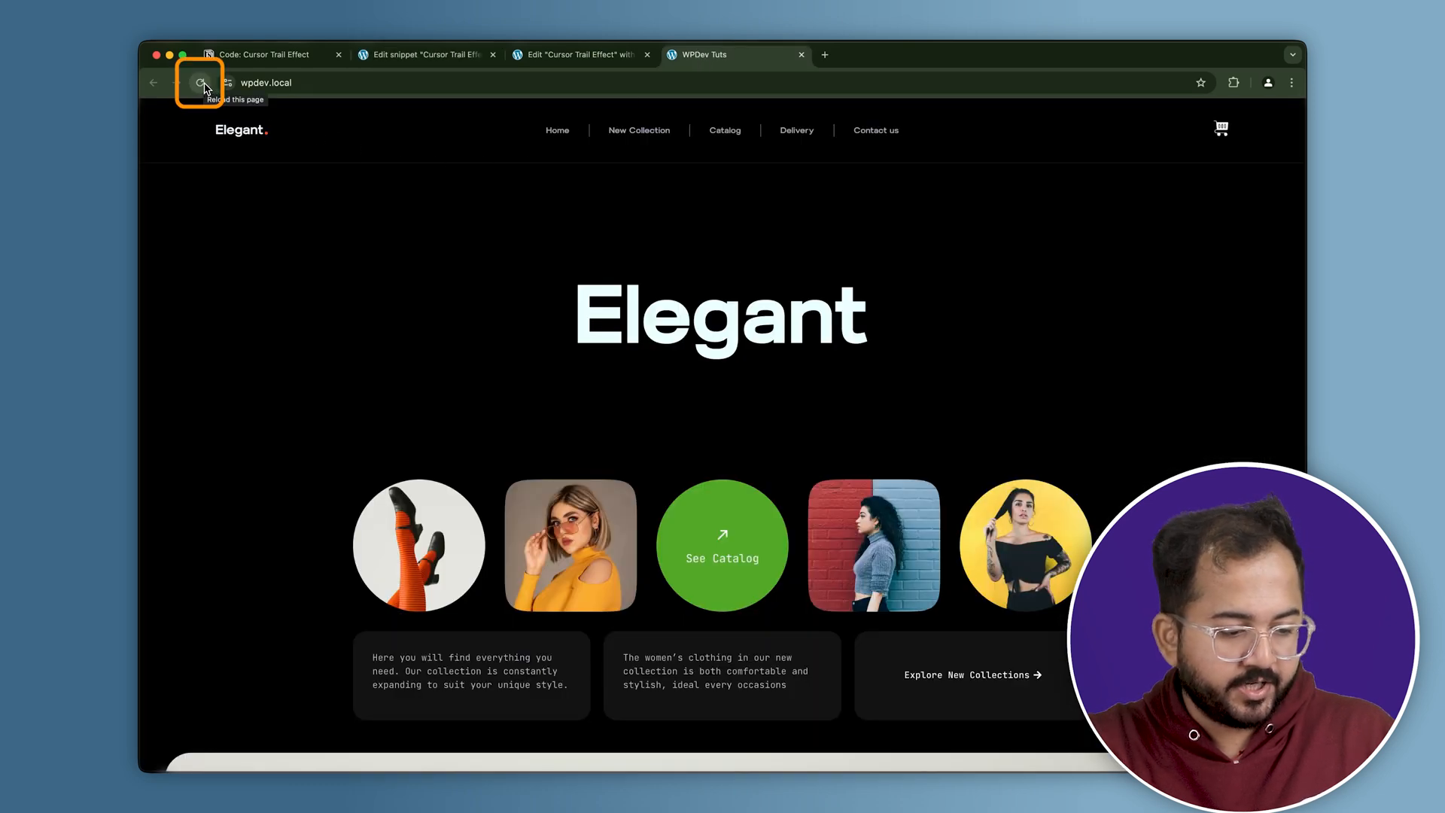
- Reload the wpdev.local homepage to see the cursor trail
click(199, 83)
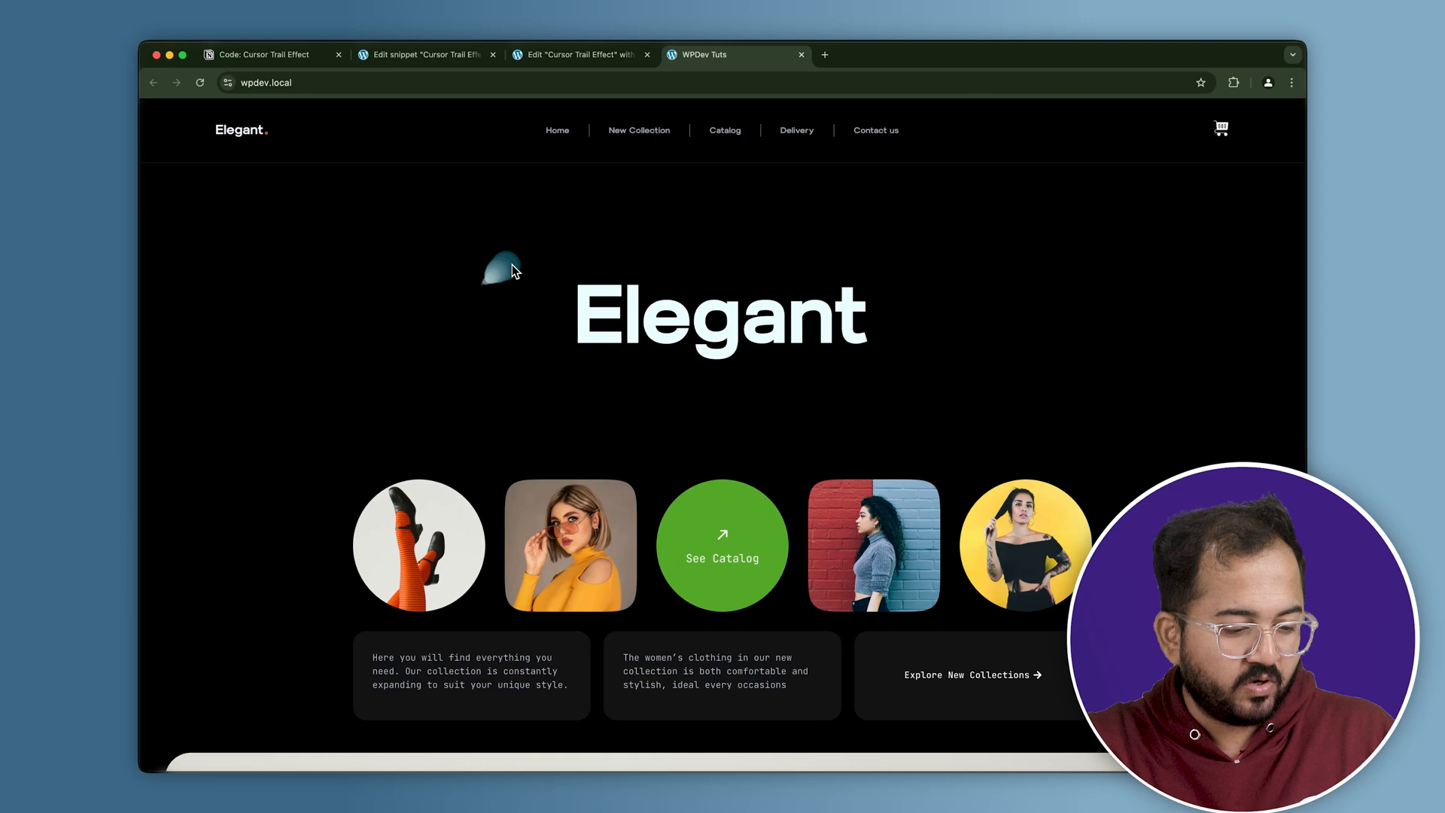
mouse_move(615, 357)
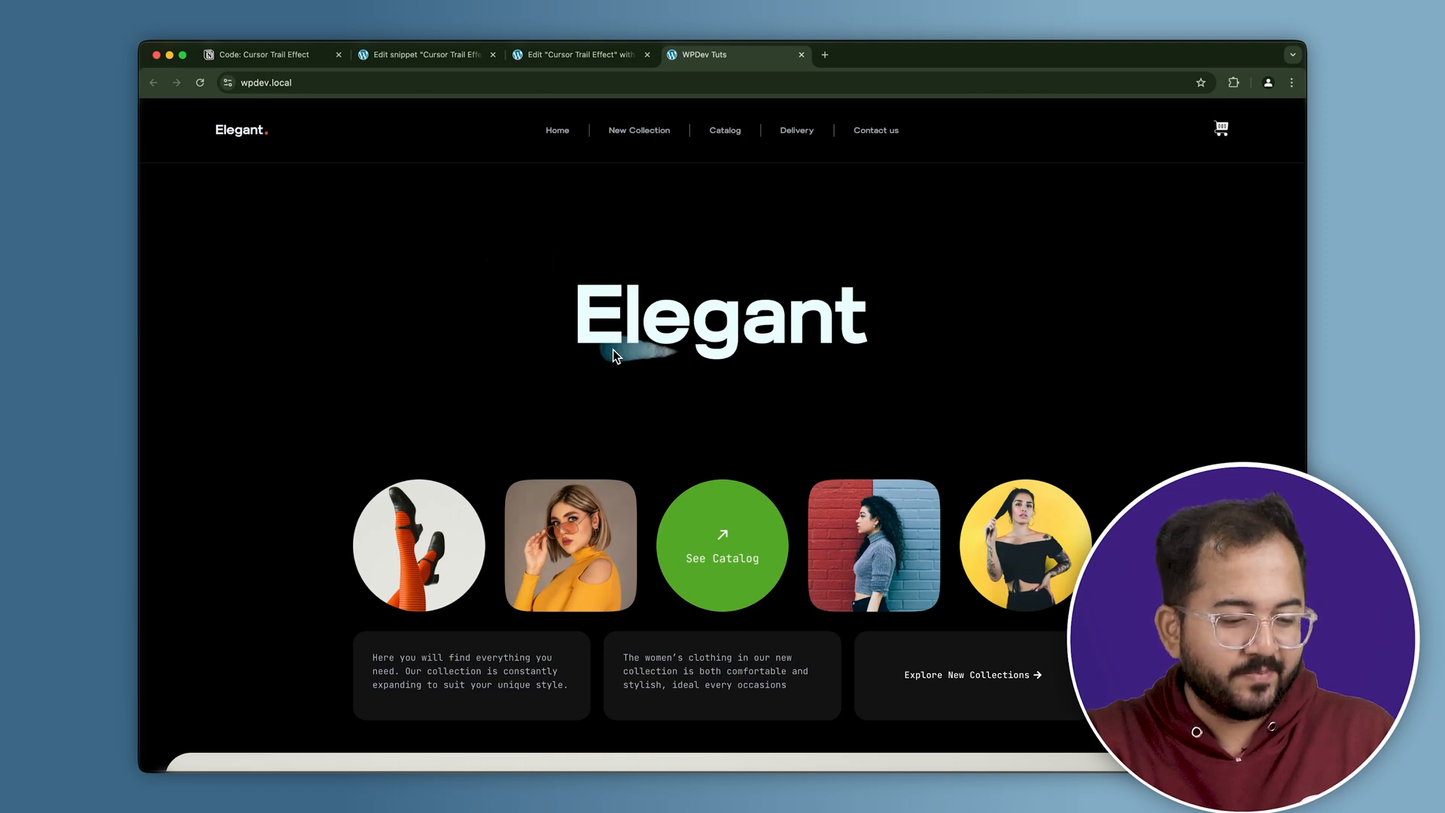
mouse_move(651, 438)
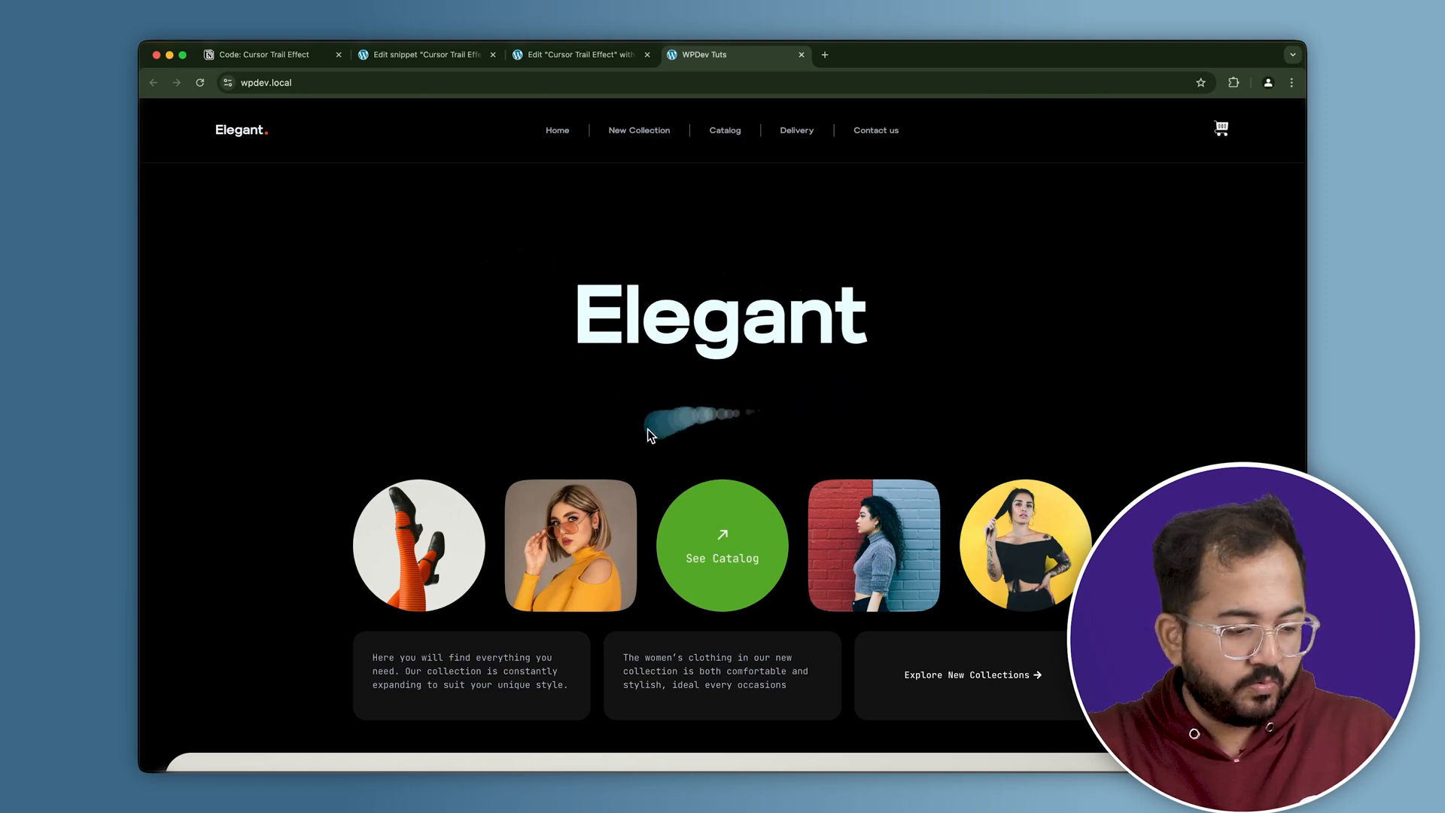
mouse_move(755, 194)
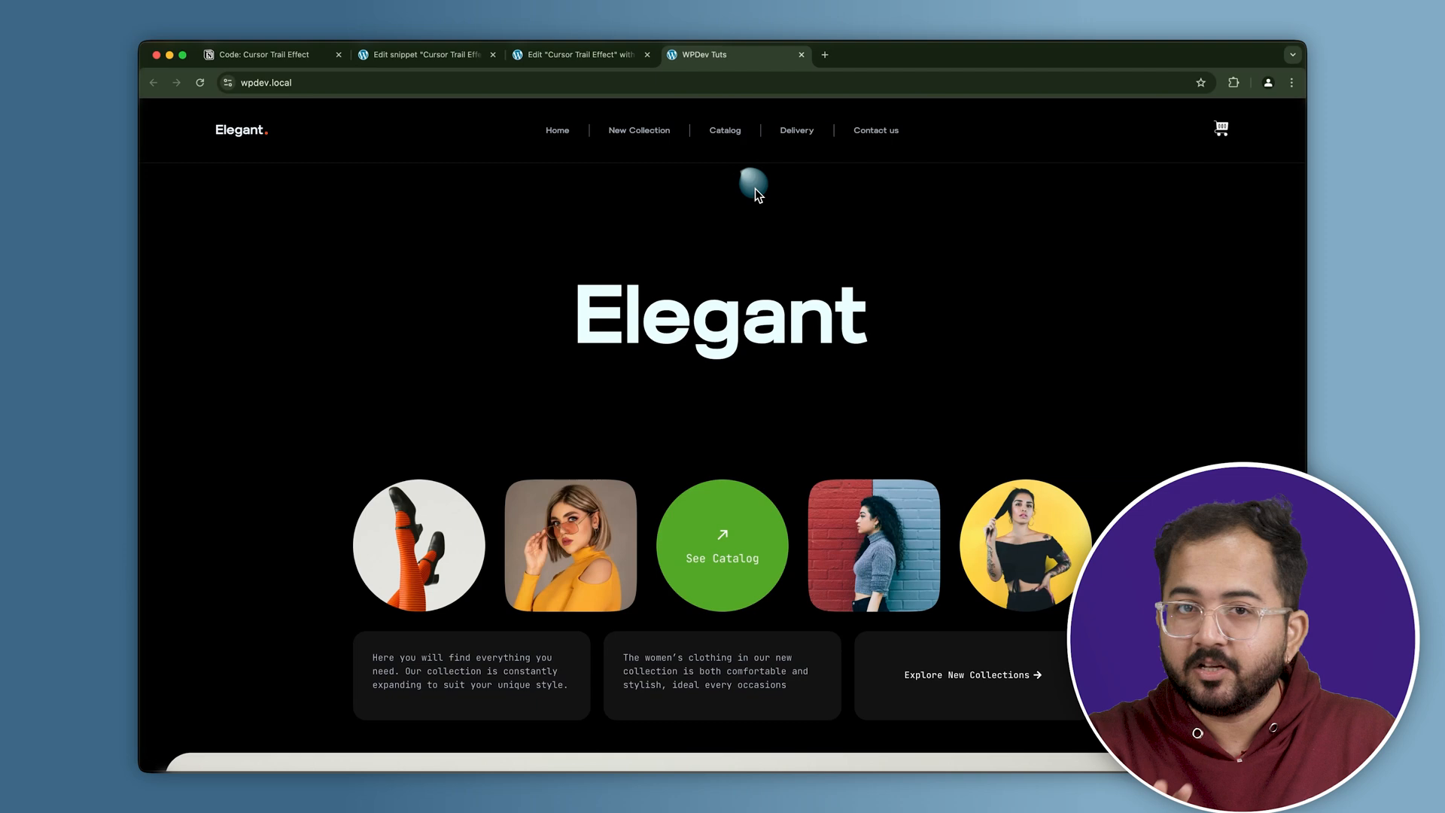
mouse_move(649, 358)
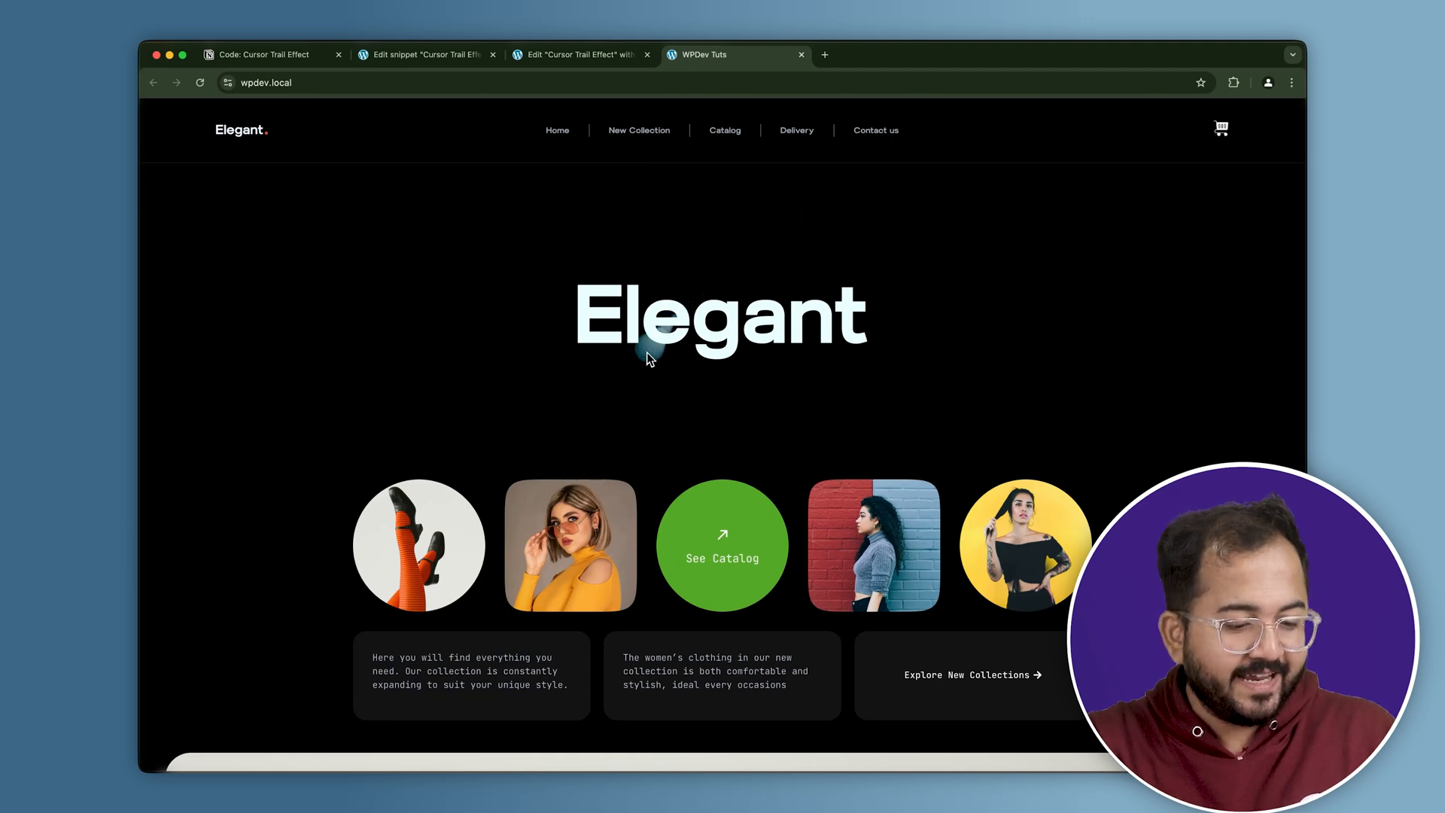
mouse_move(746, 391)
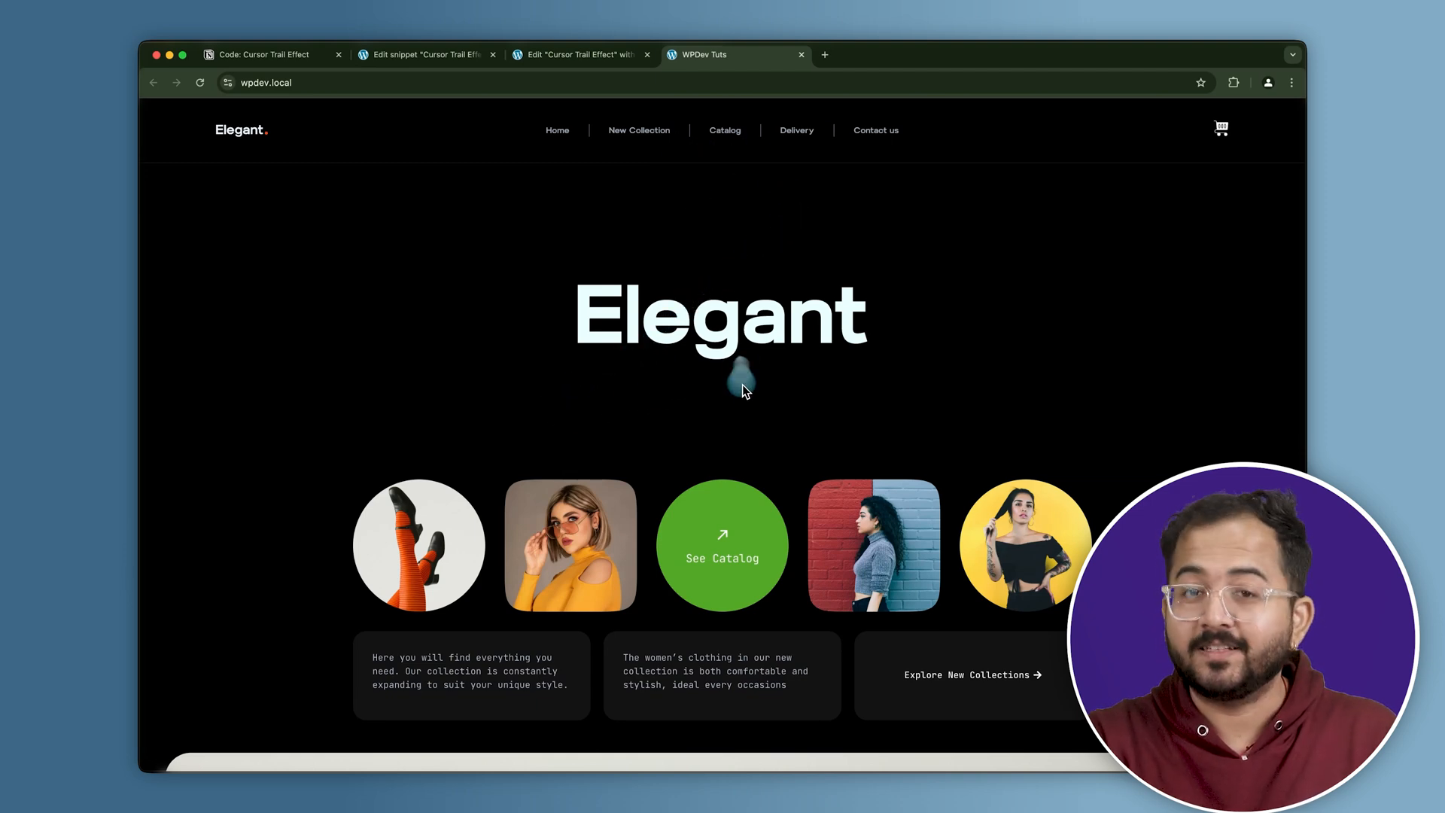
- Switch to the 'Code: Cursor Trail Effect' tab and scroll through the code
click(271, 55)
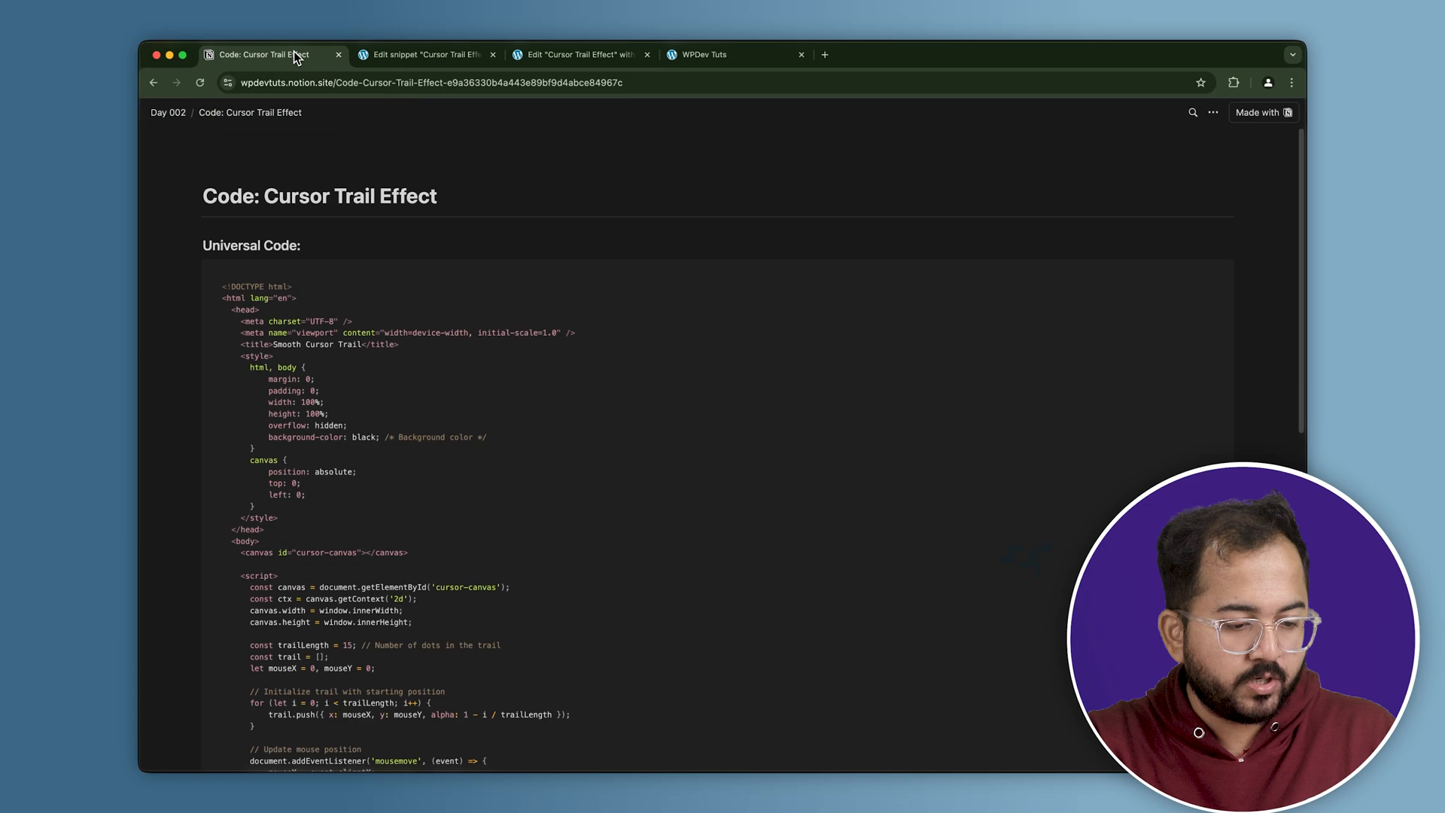
scroll(down, 3)
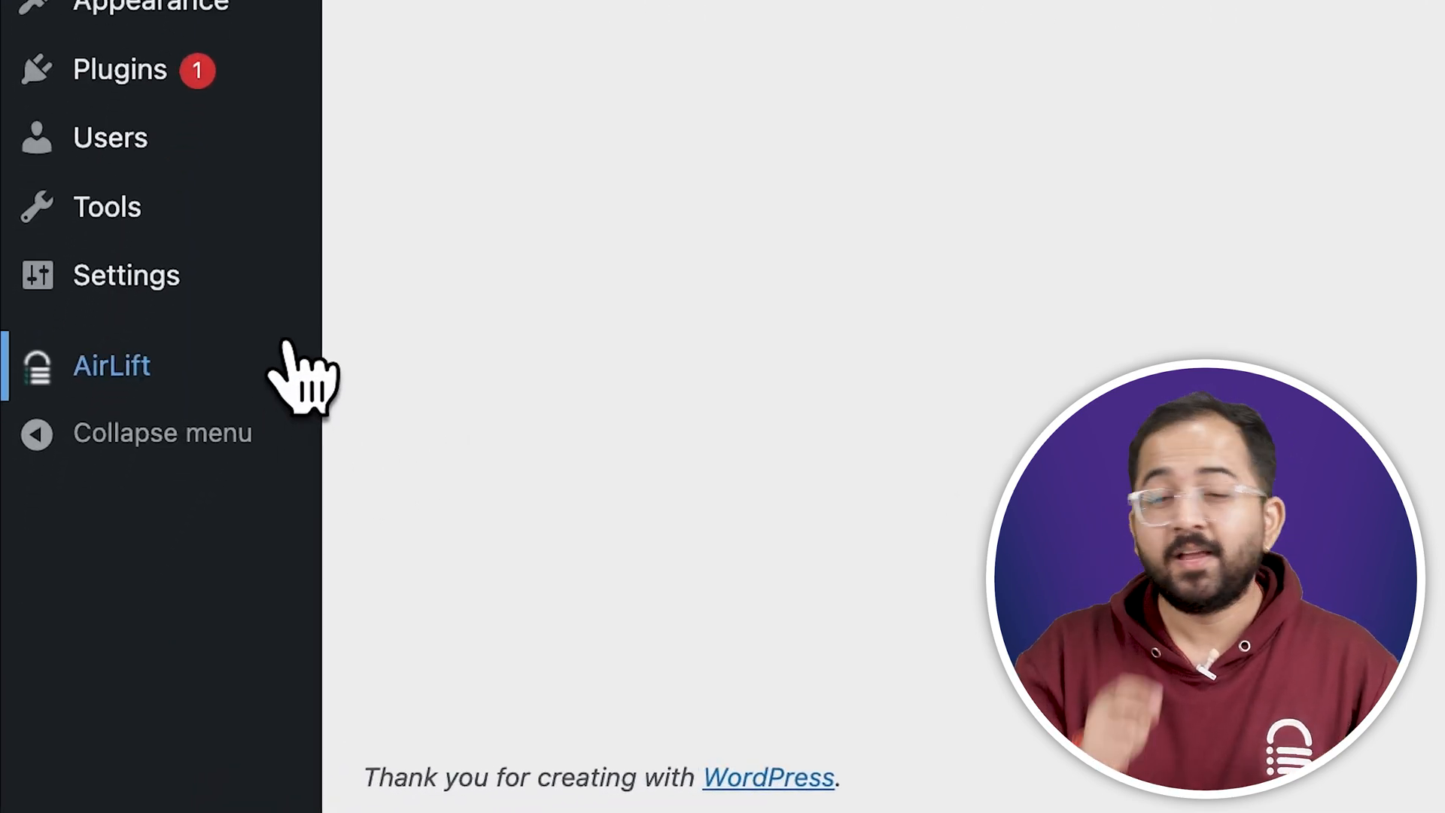
- Open AirLift from the WordPress admin sidebar
click(110, 365)
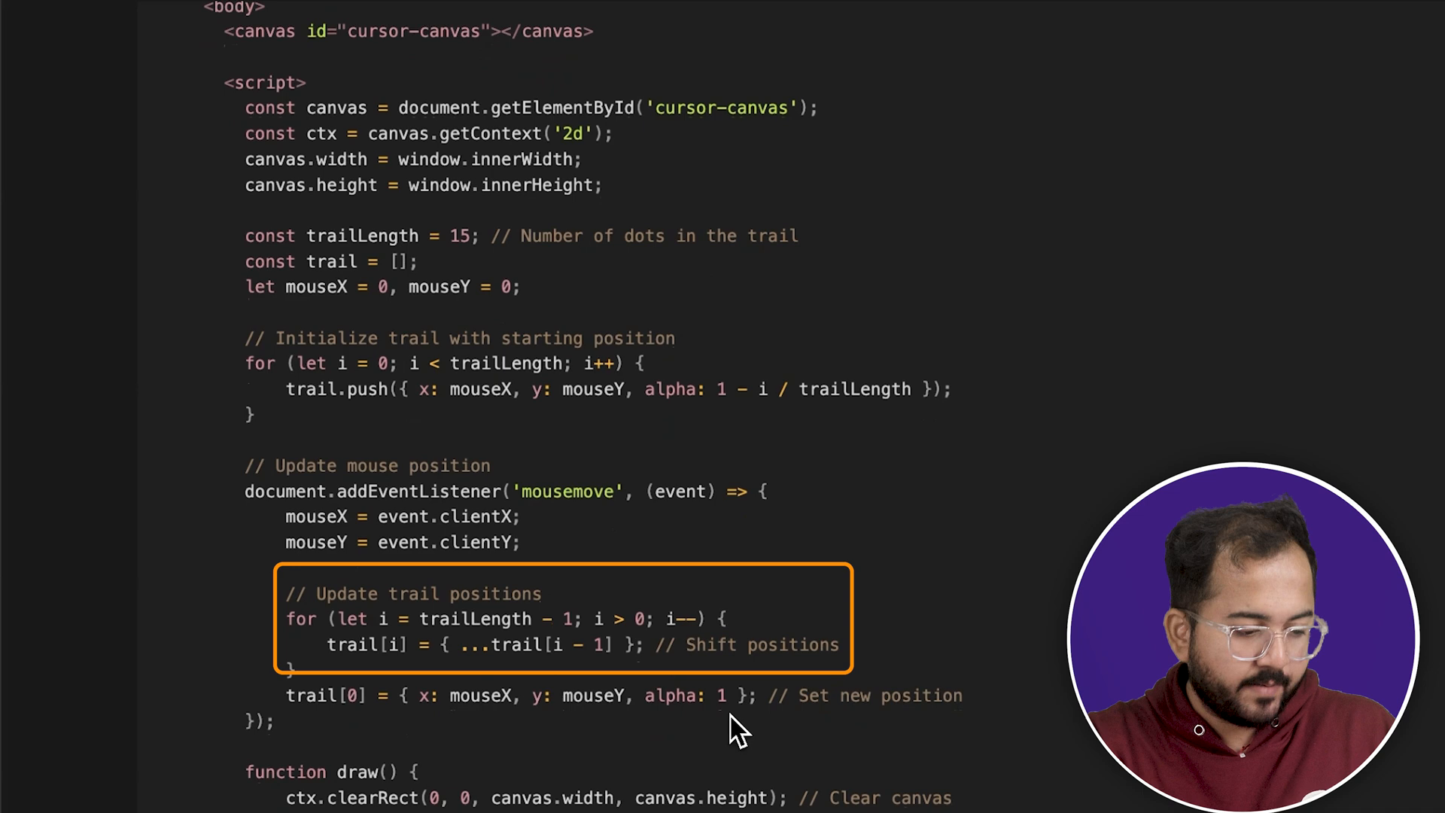
scroll(down, 3)
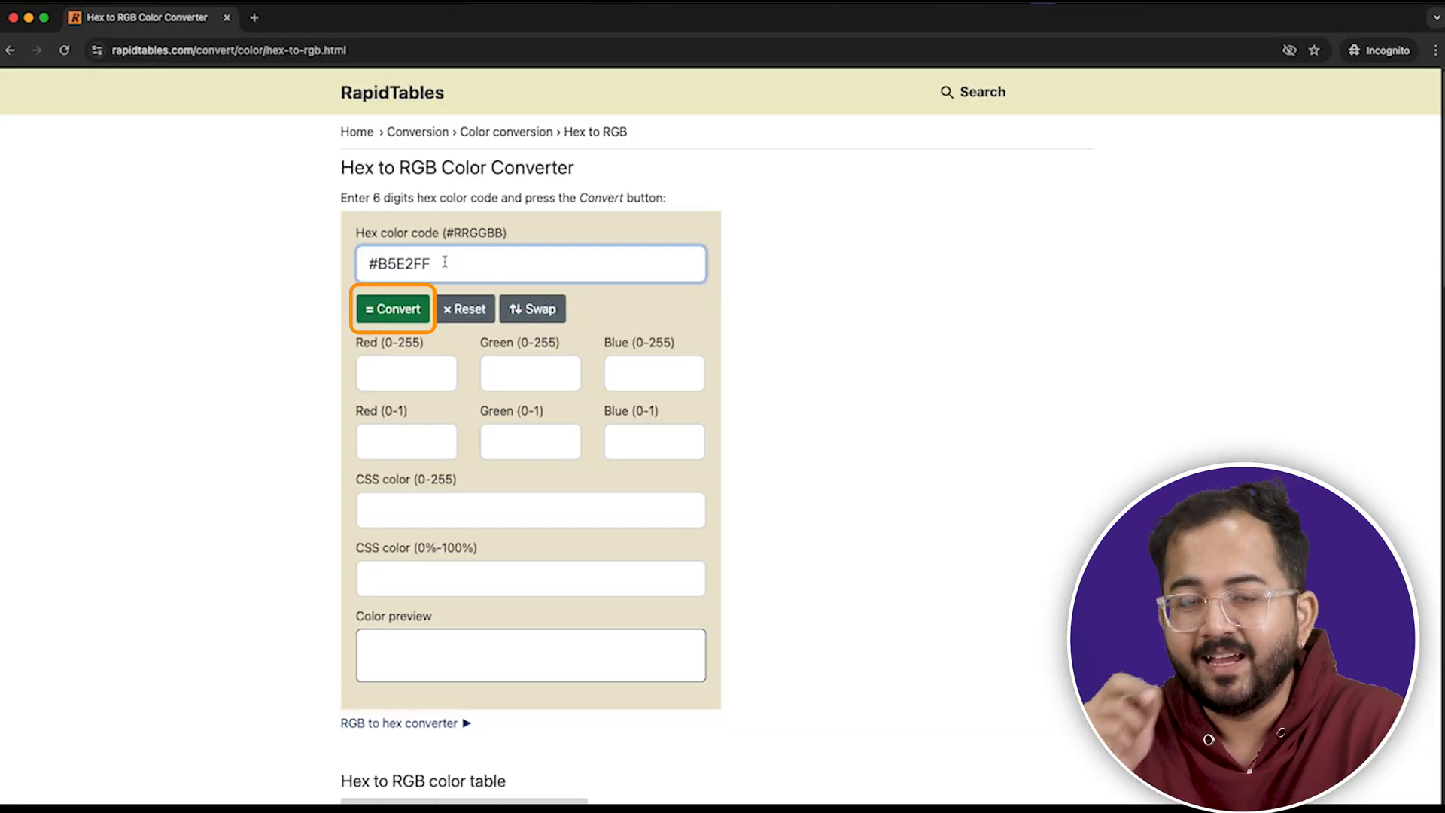
- Convert hex #B5E2FF to RGB 181, 226, 255
click(394, 309)
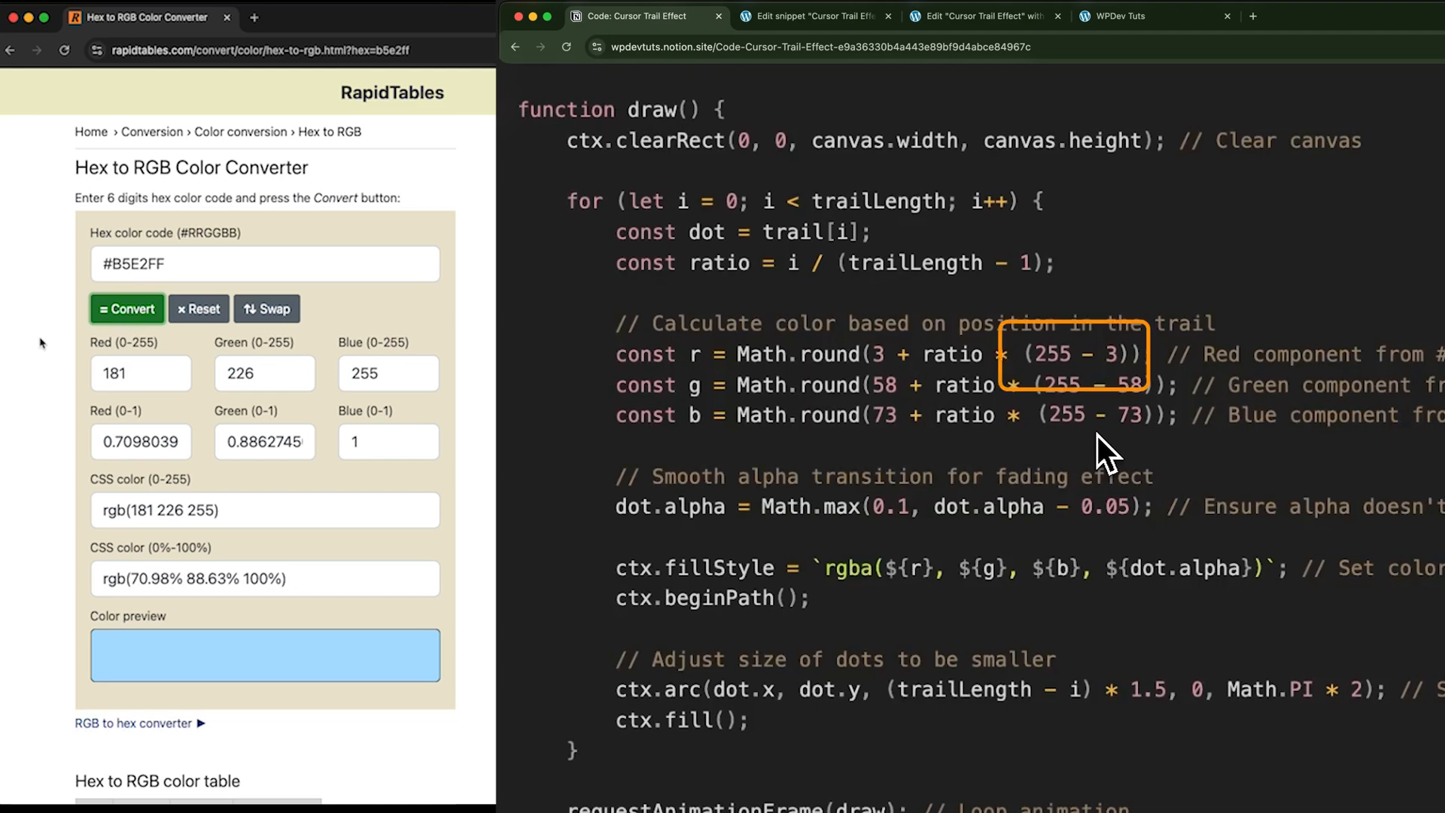
text(74)
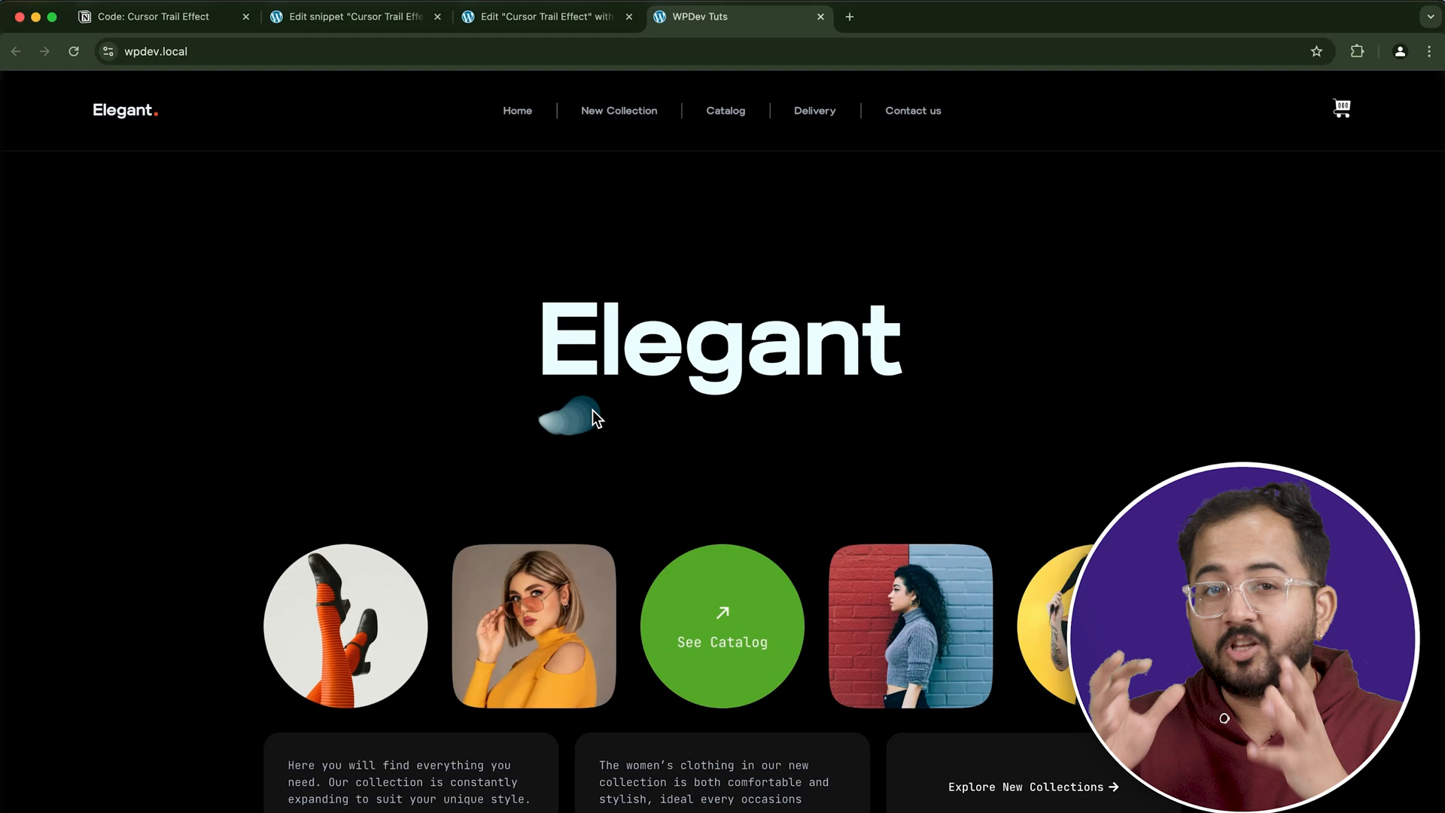
mouse_move(338, 308)
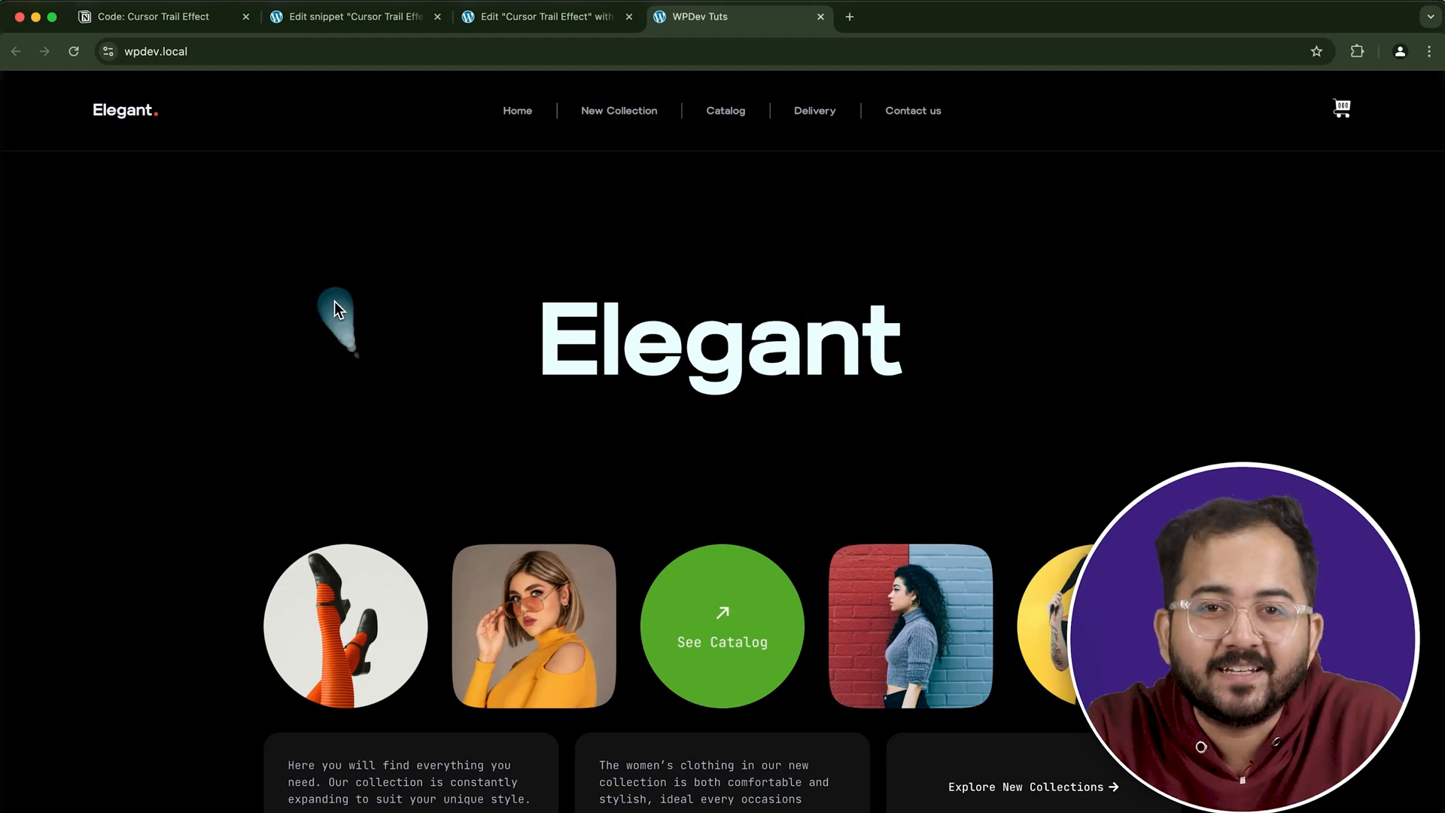
mouse_move(675, 150)
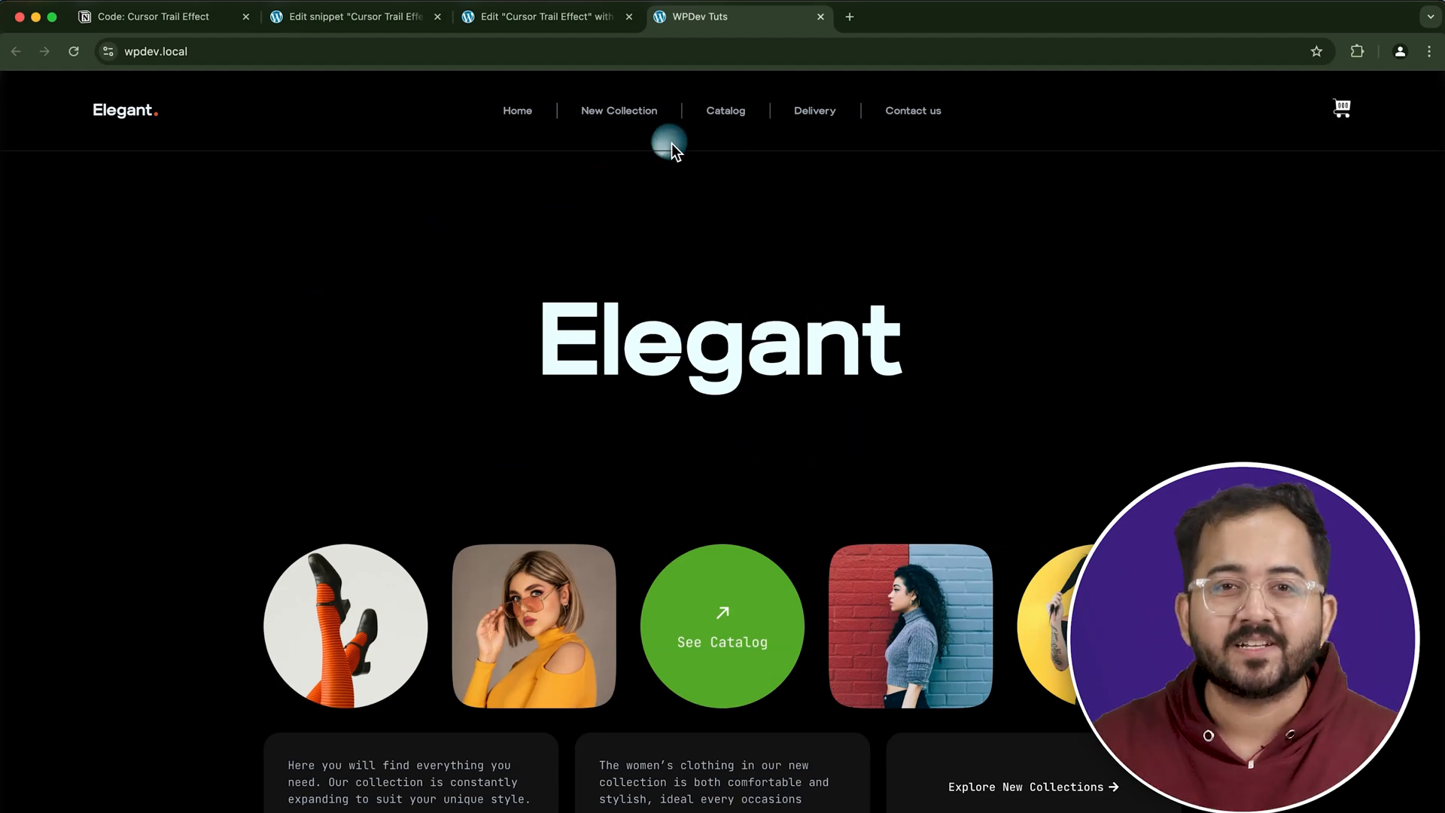